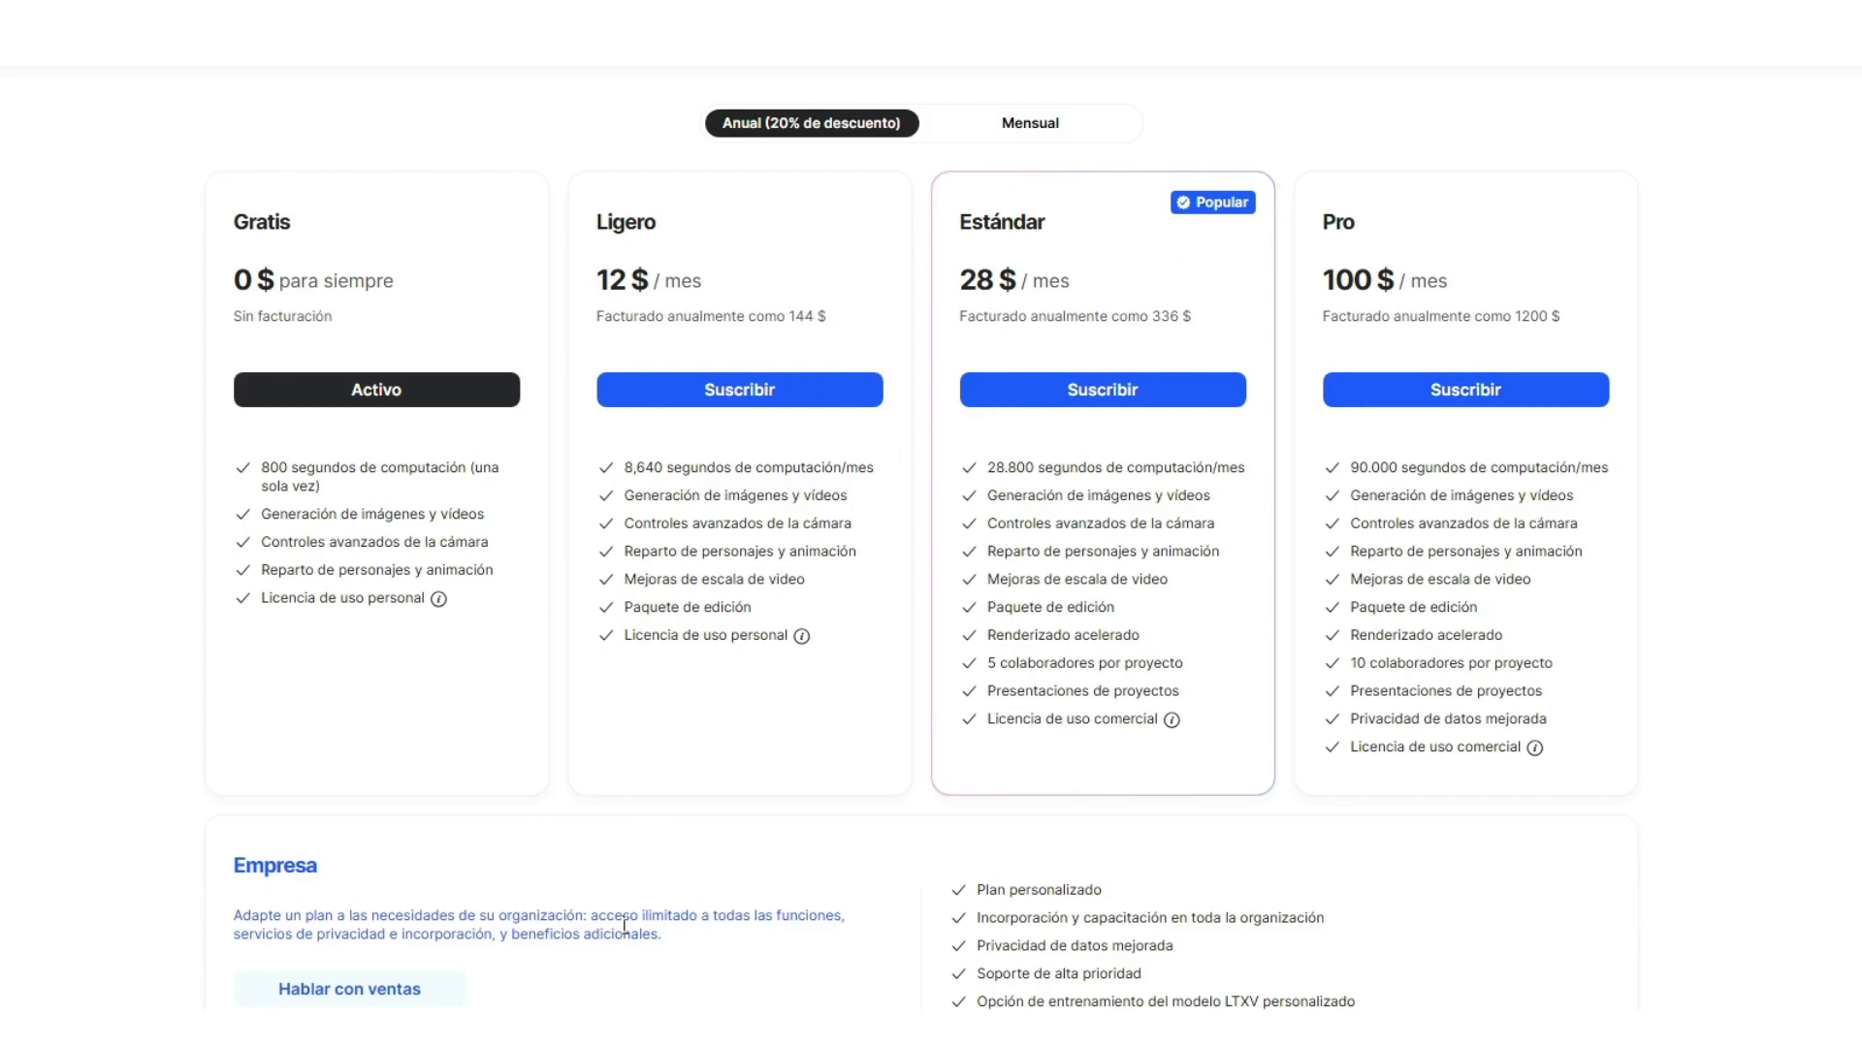
pyautogui.moveTo(44, 369)
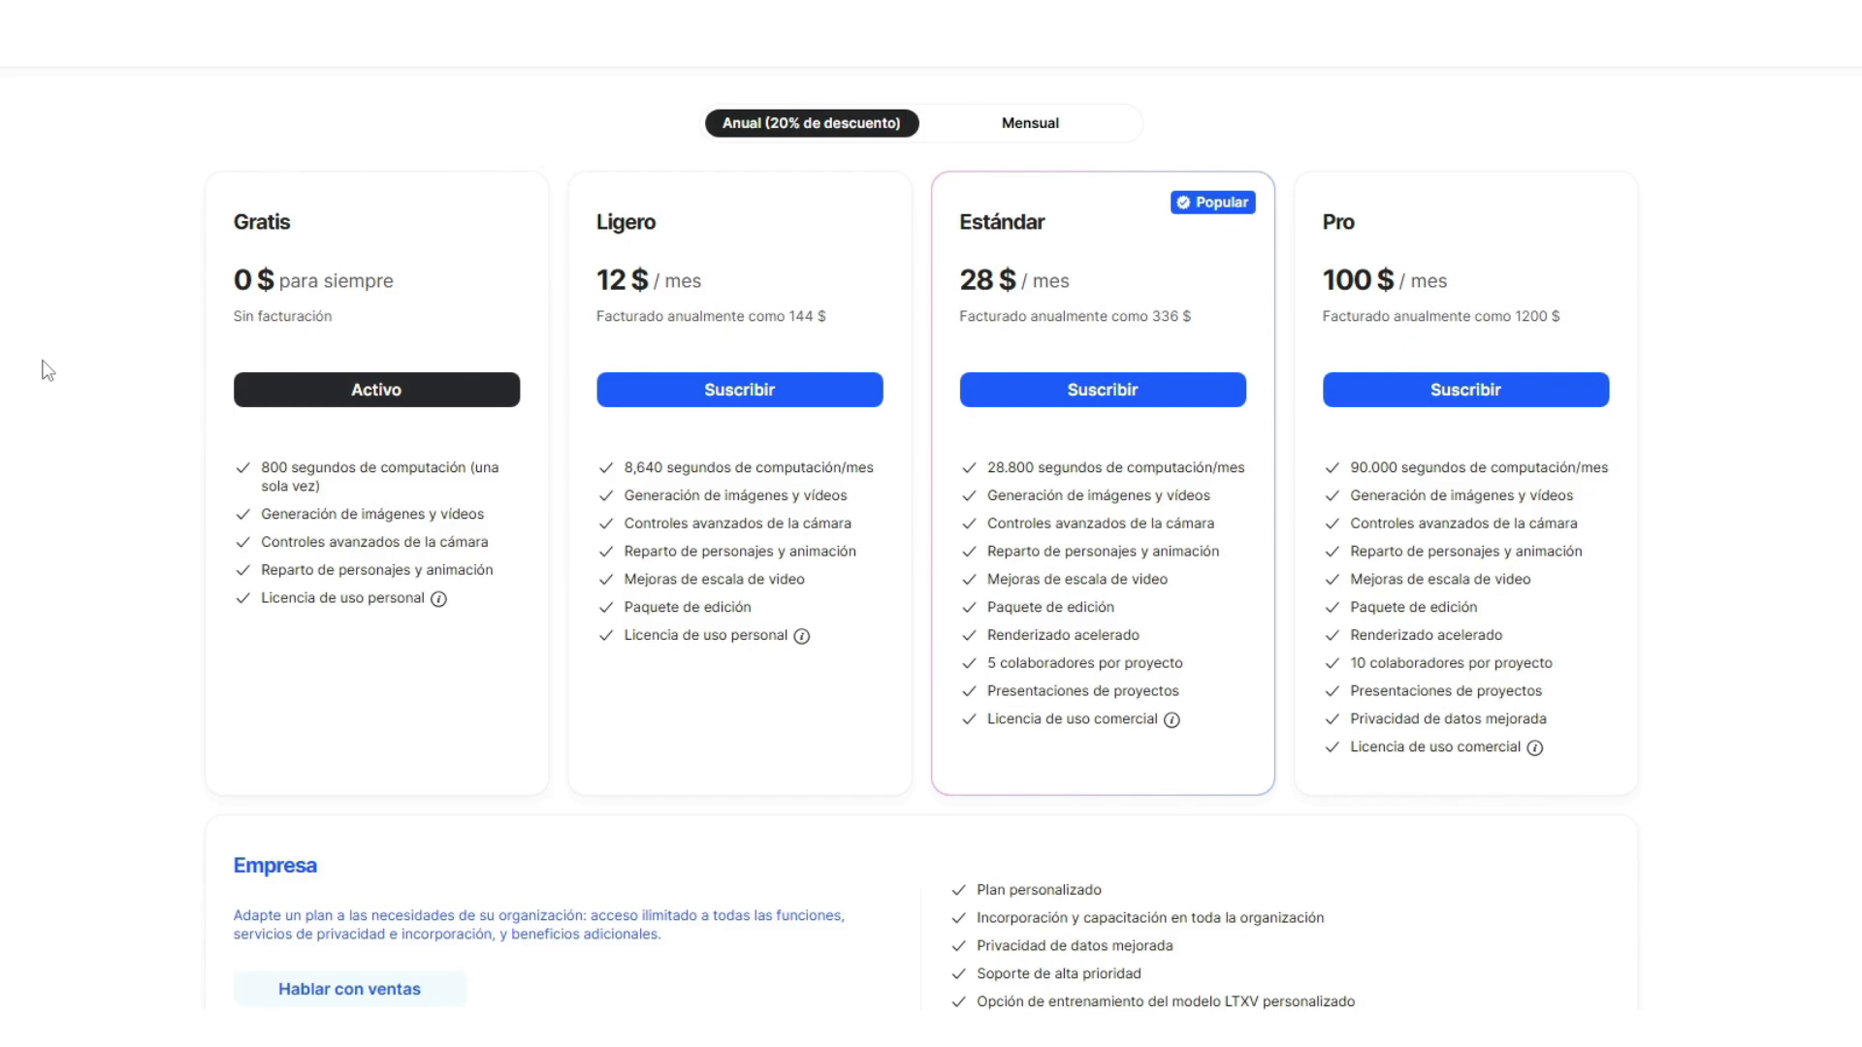
pyautogui.moveTo(615, 271)
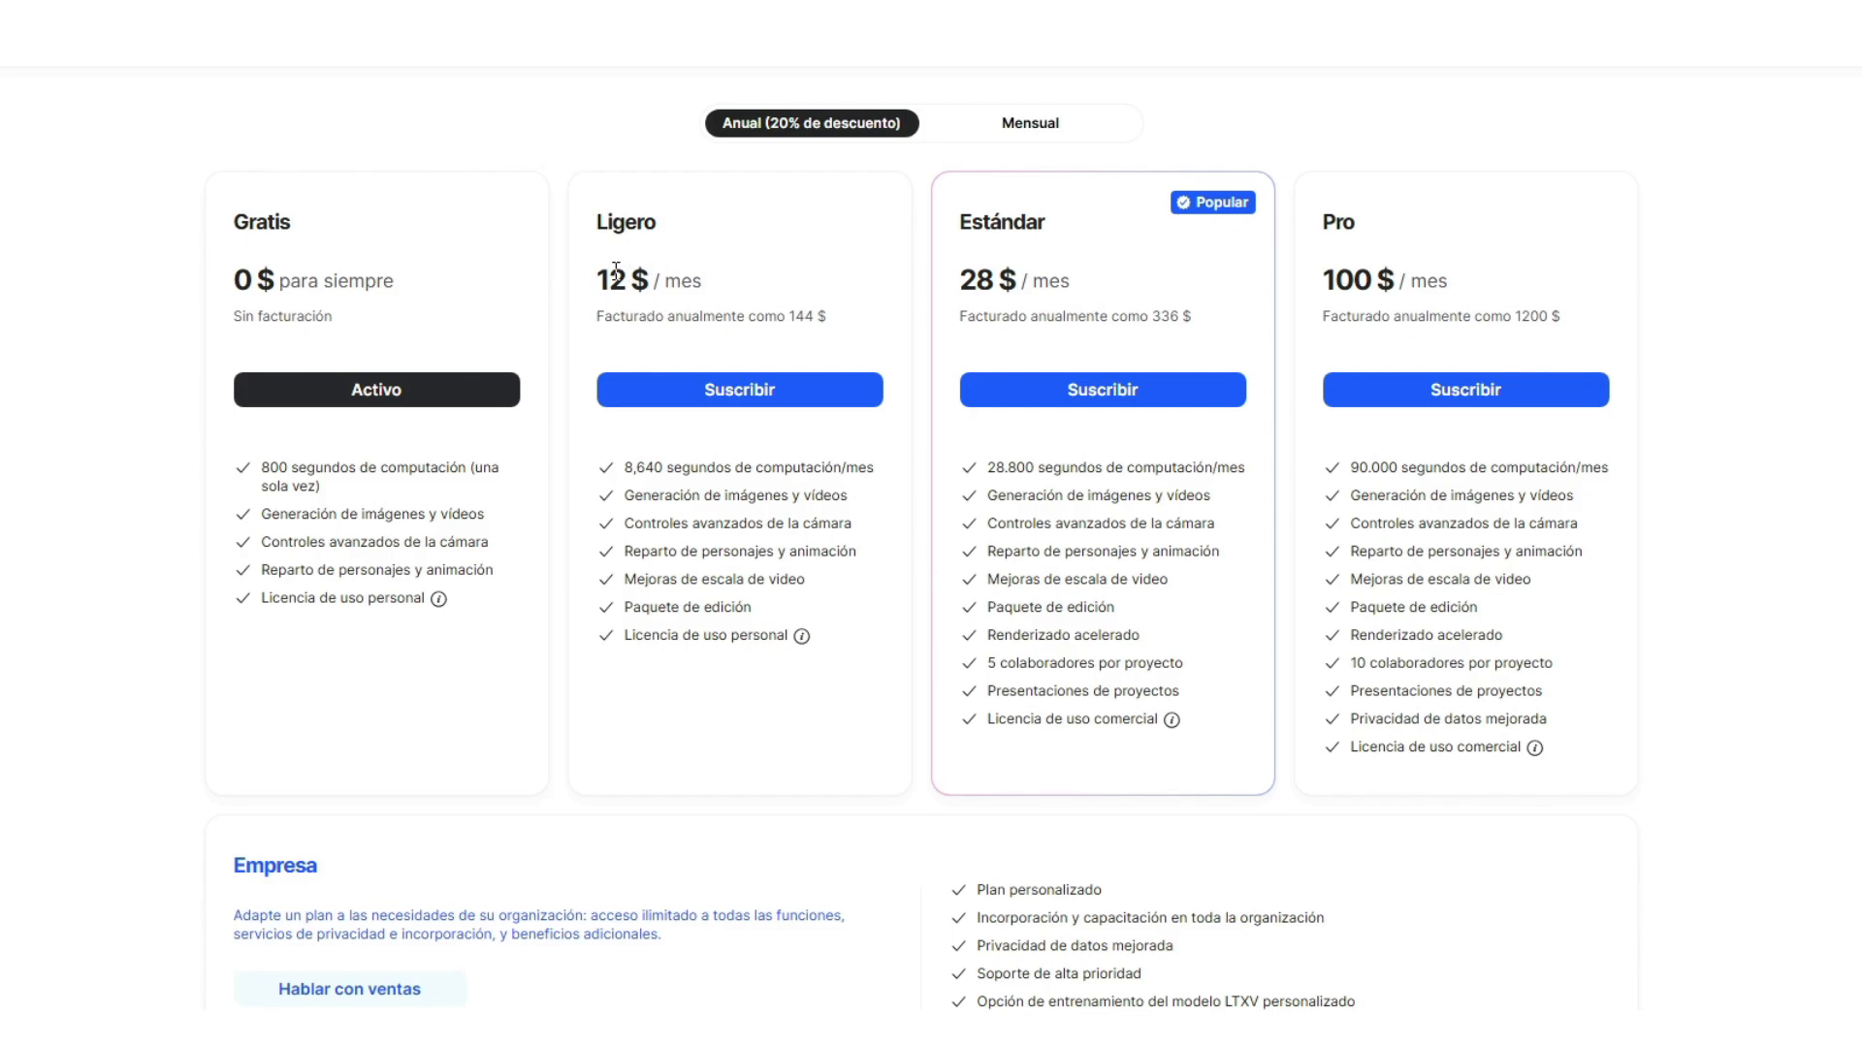
# Scroll down so the full Empresa plan section is visible beneath the plan cards.
pyautogui.scroll(-3)
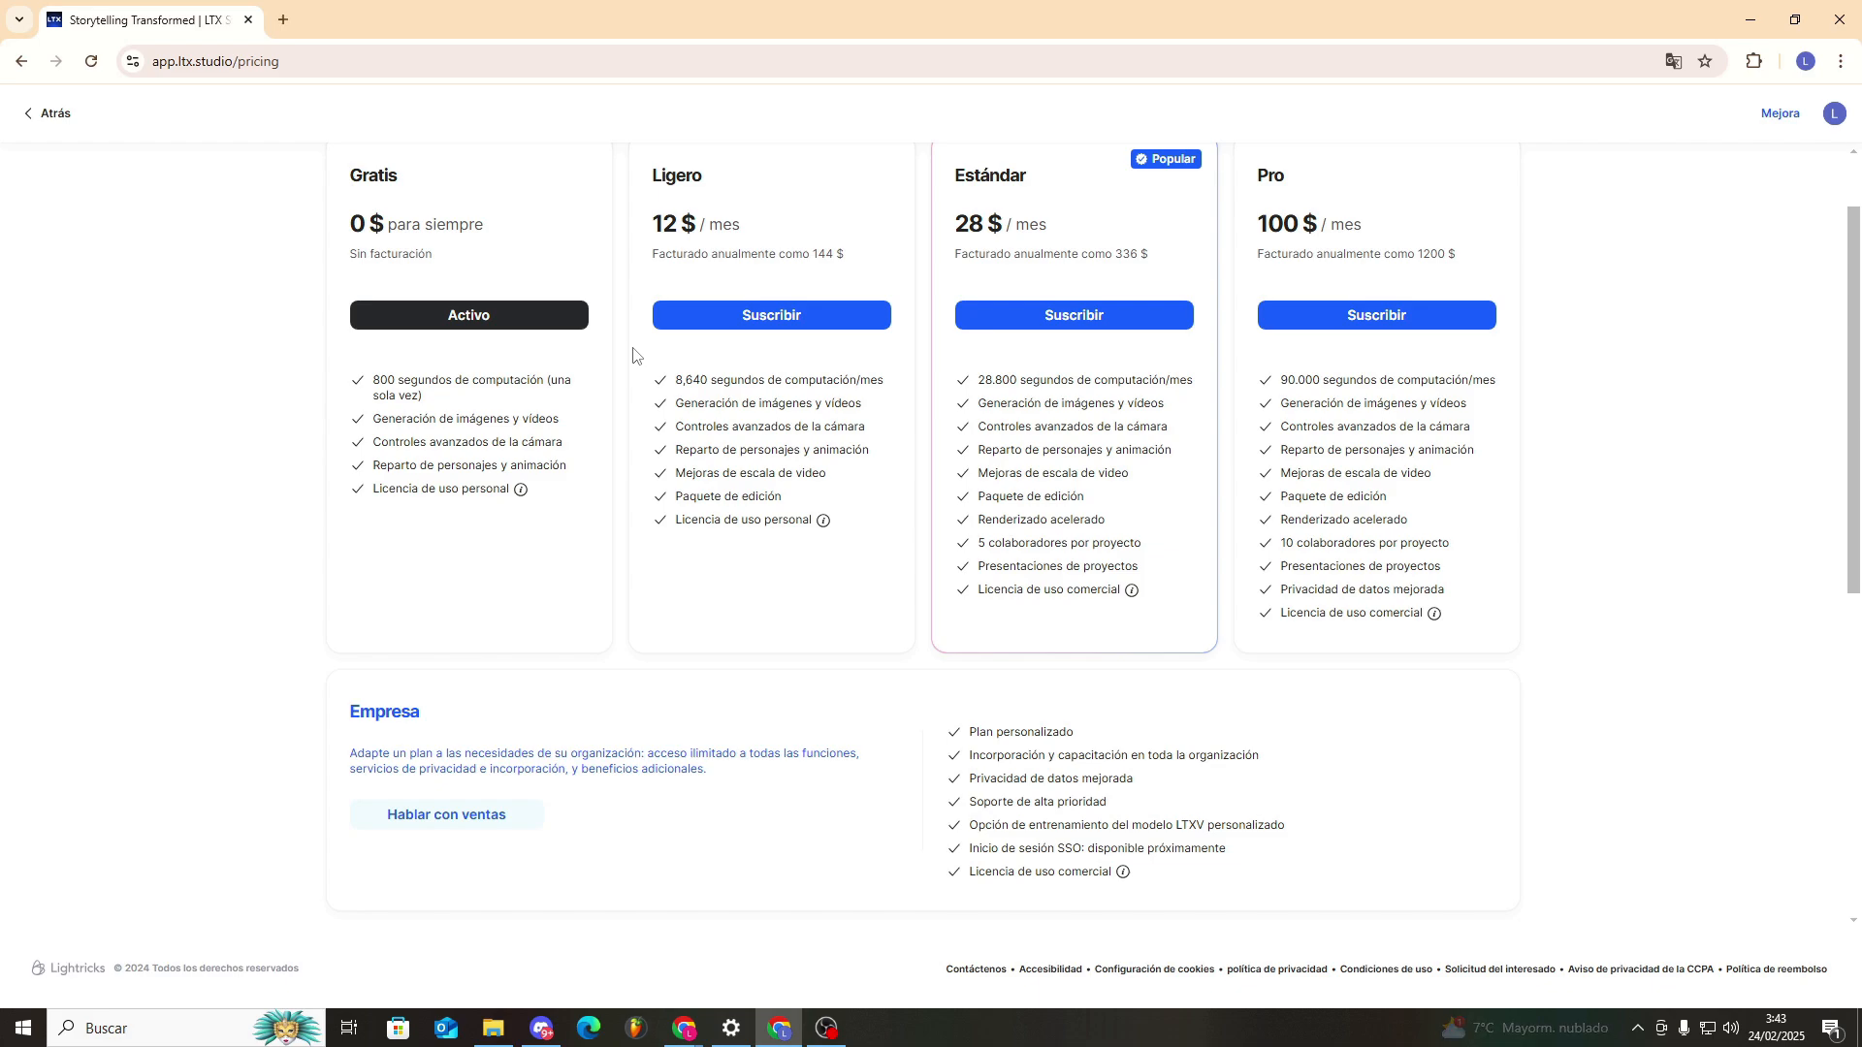
pyautogui.moveTo(380, 380)
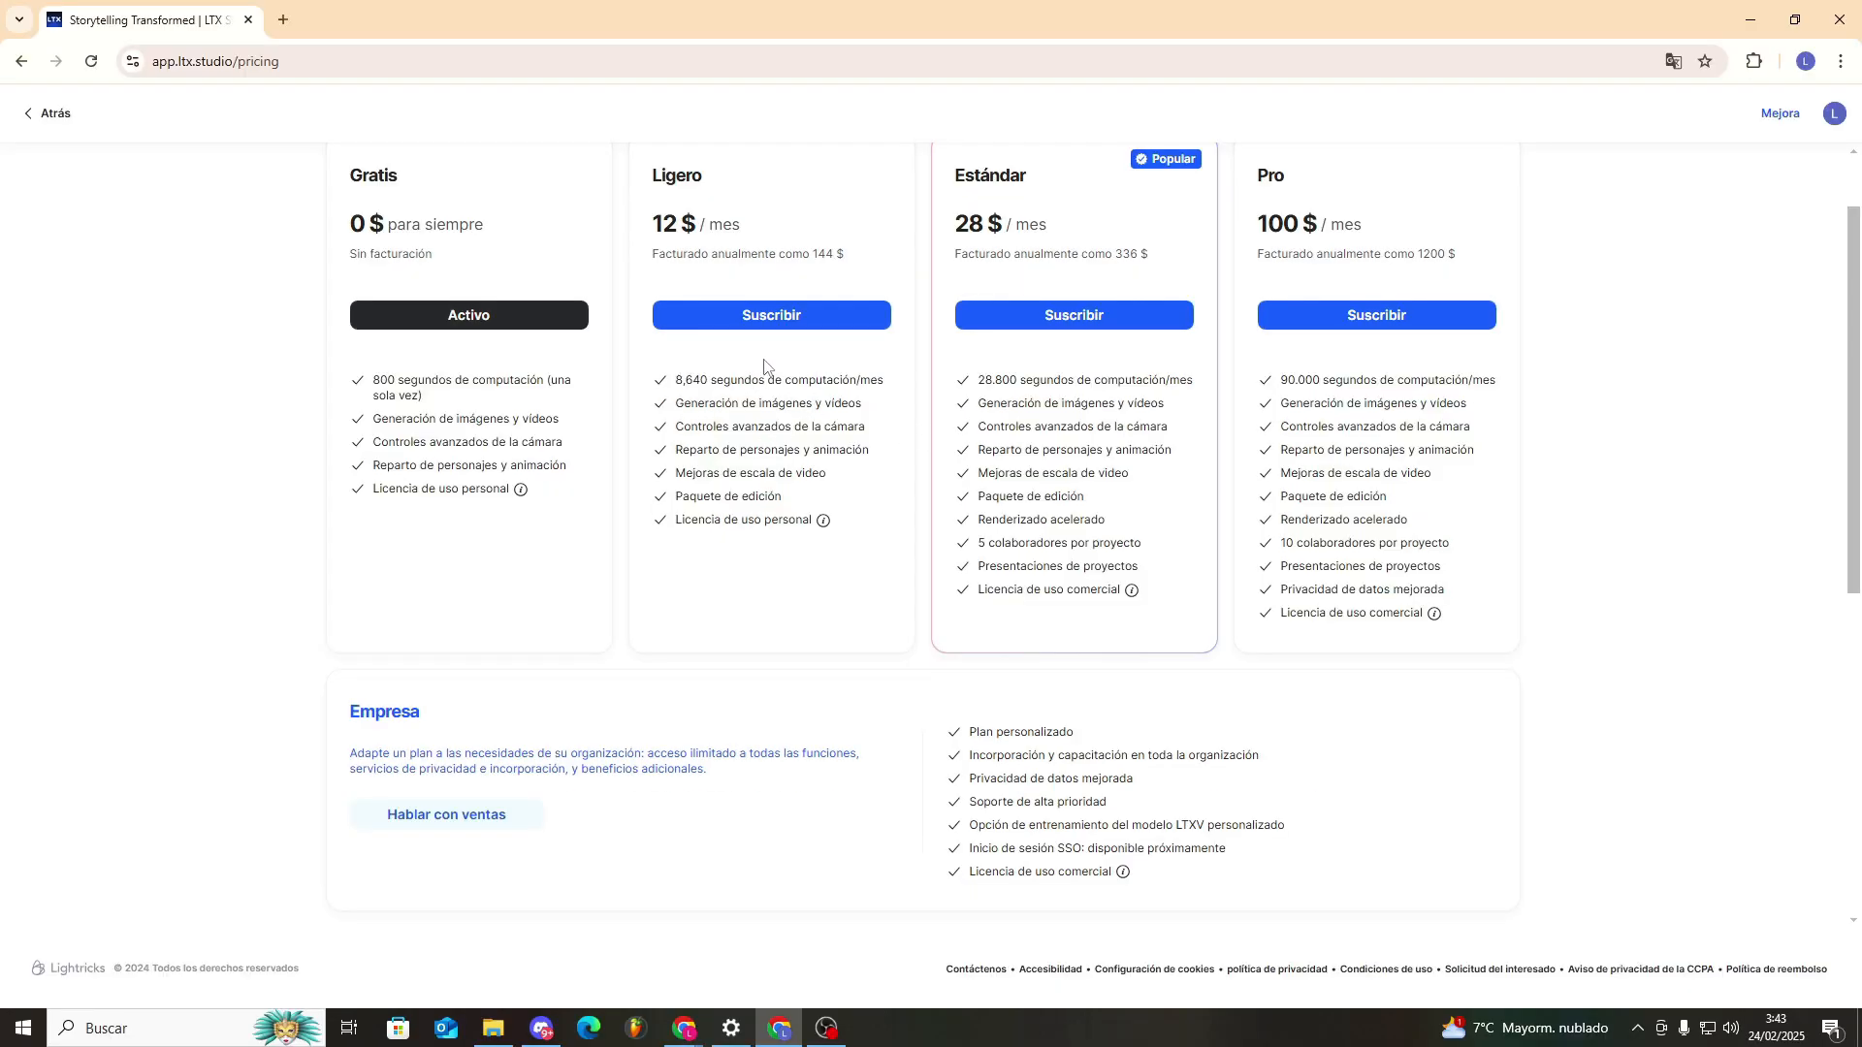
pyautogui.moveTo(407, 427)
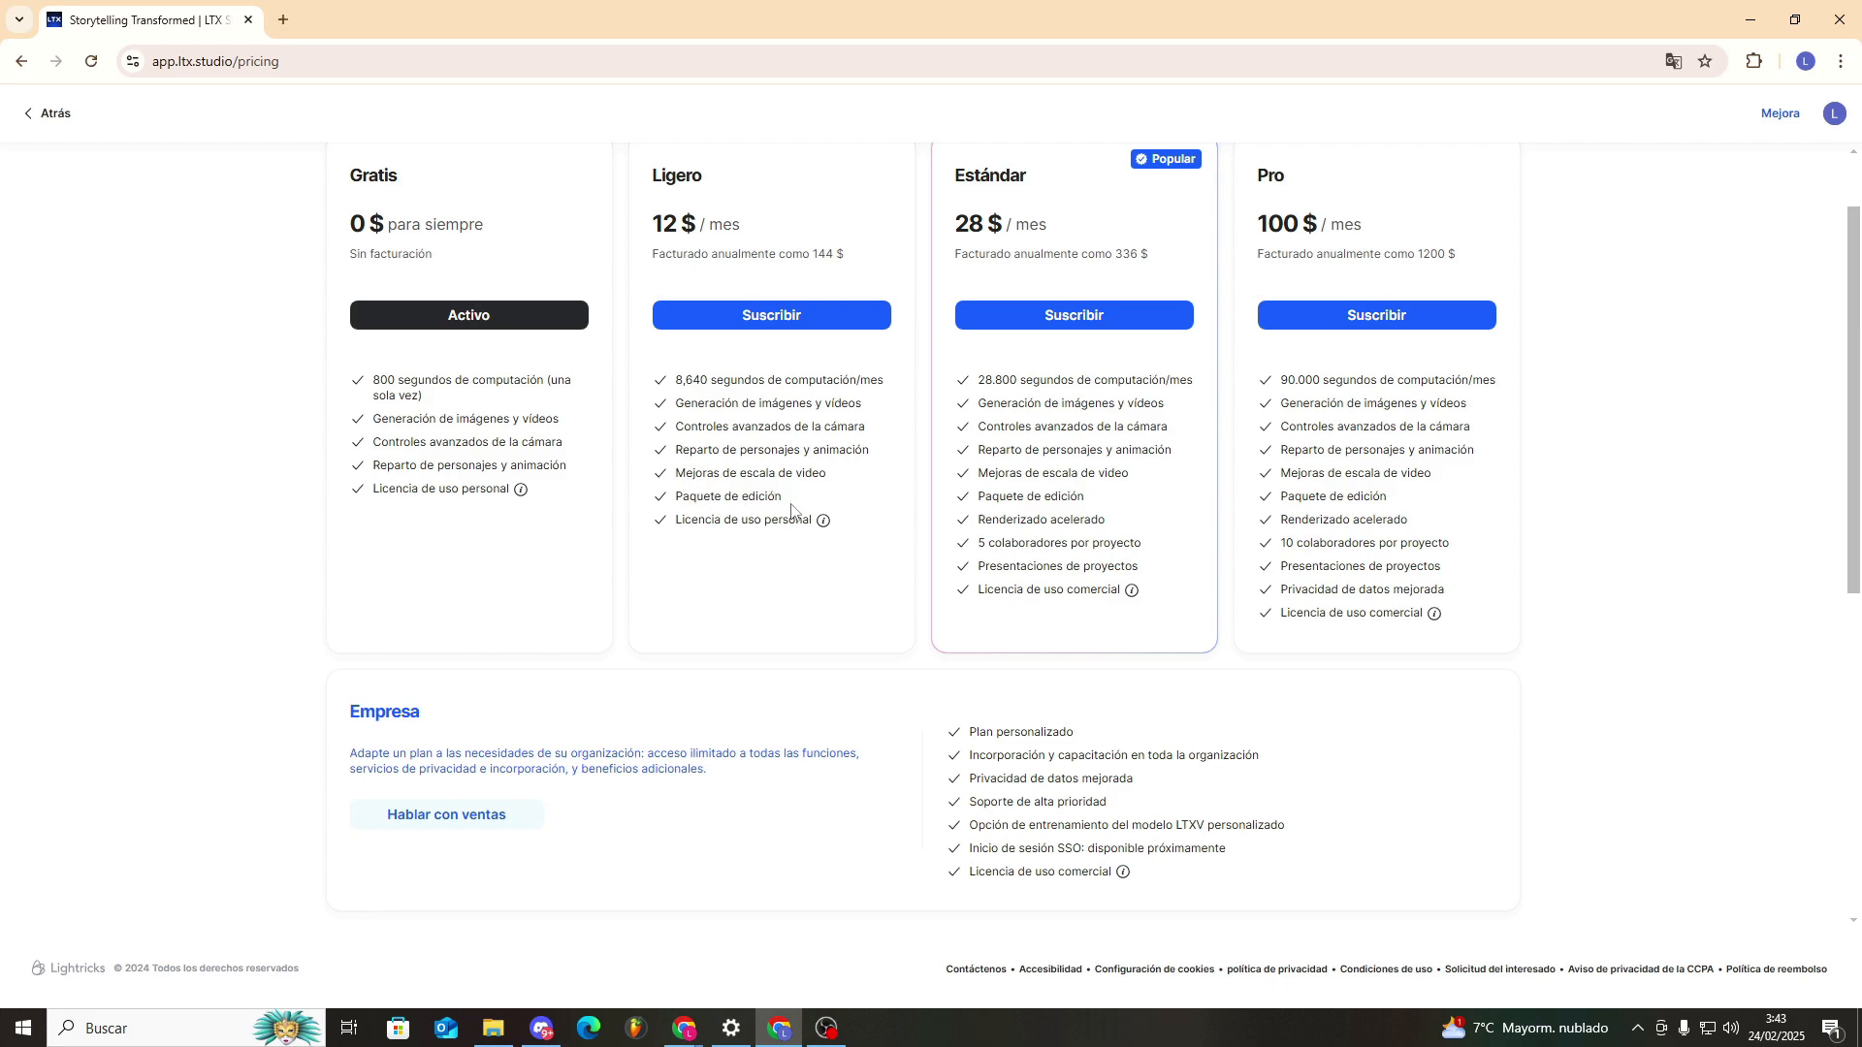
# Scroll back to the top where the annual versus monthly billing choice appears.
pyautogui.scroll(3)
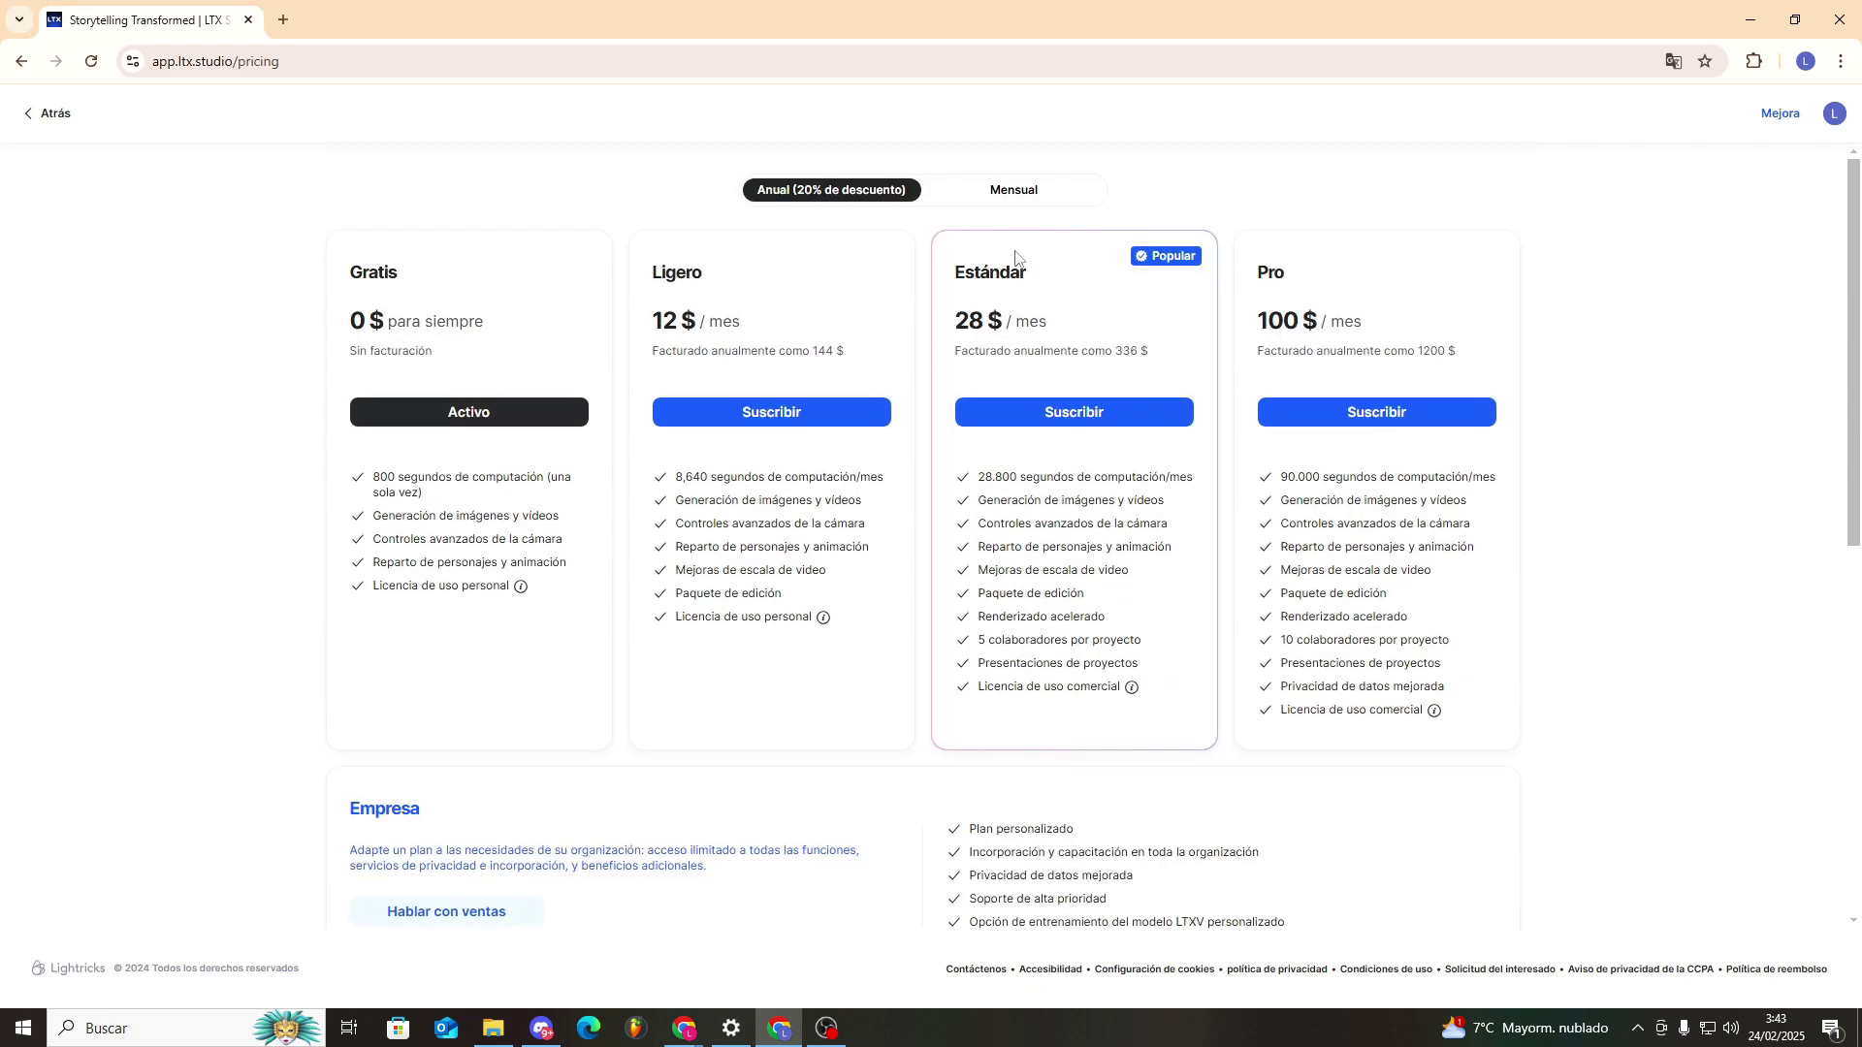
pyautogui.moveTo(956, 489)
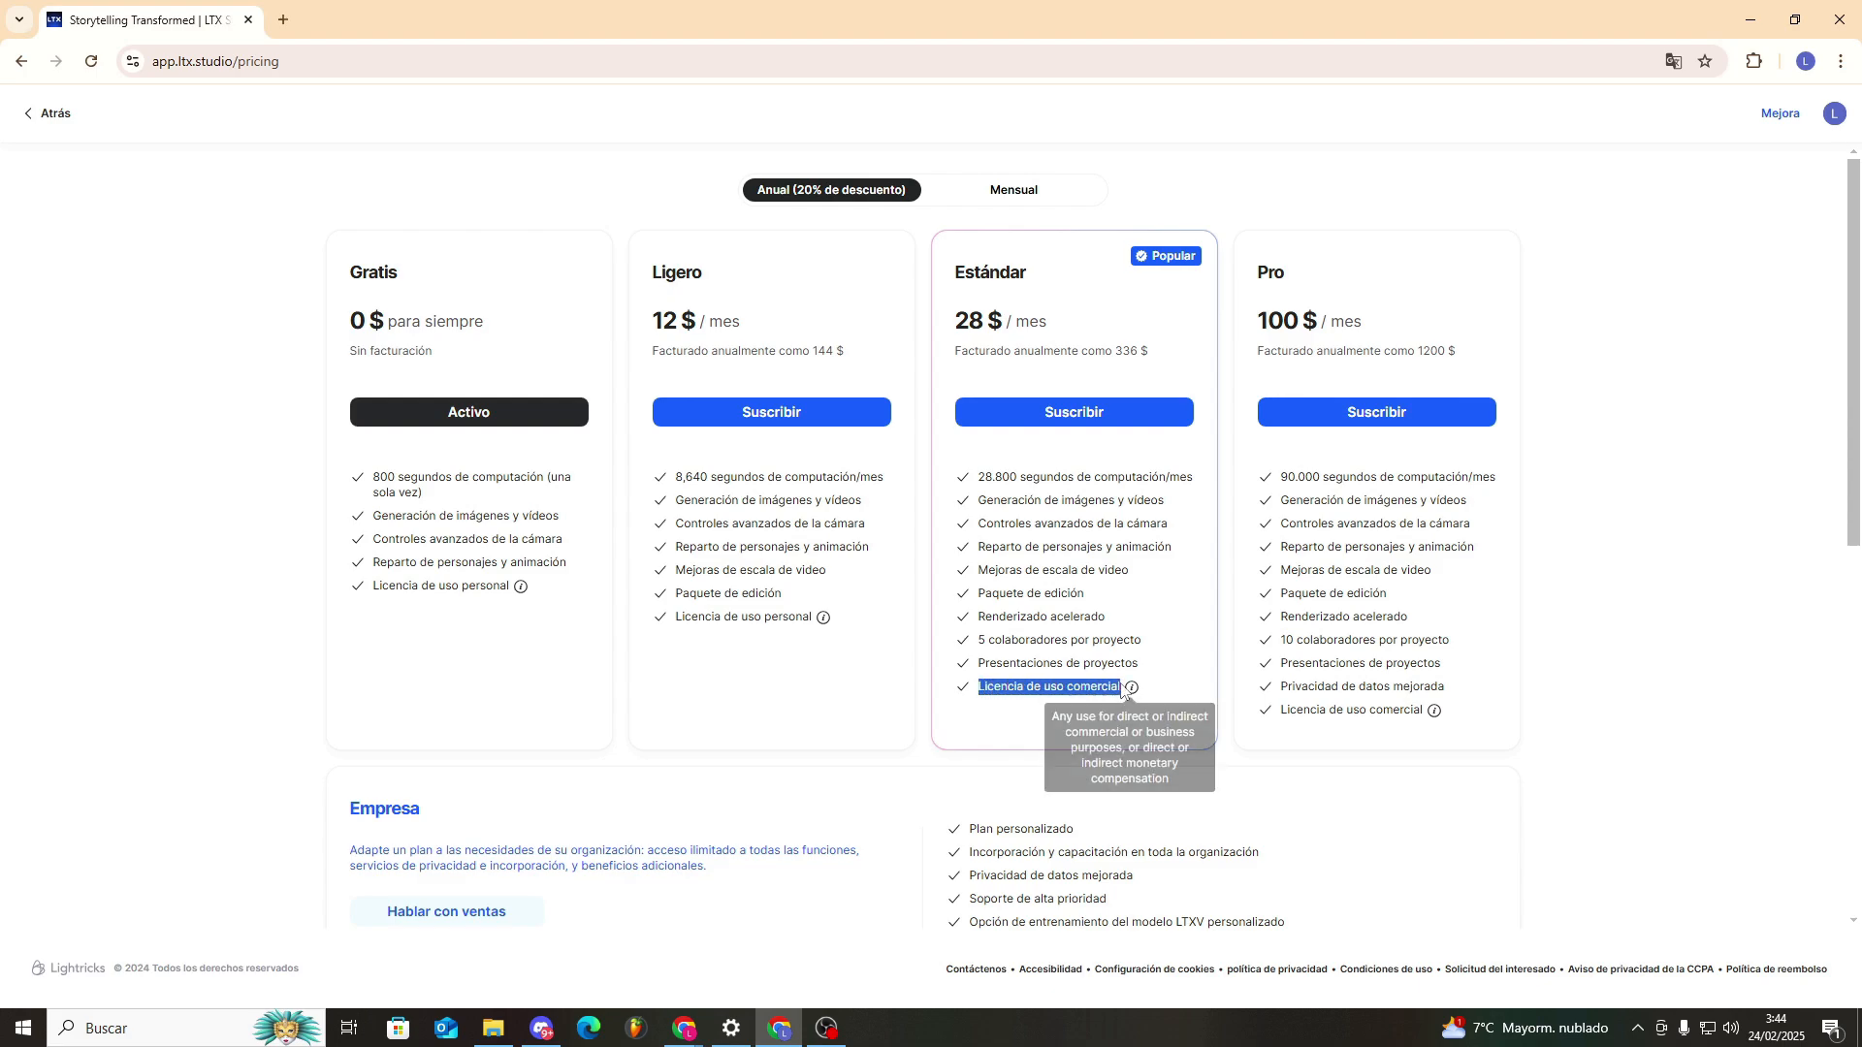
pyautogui.moveTo(1049, 687)
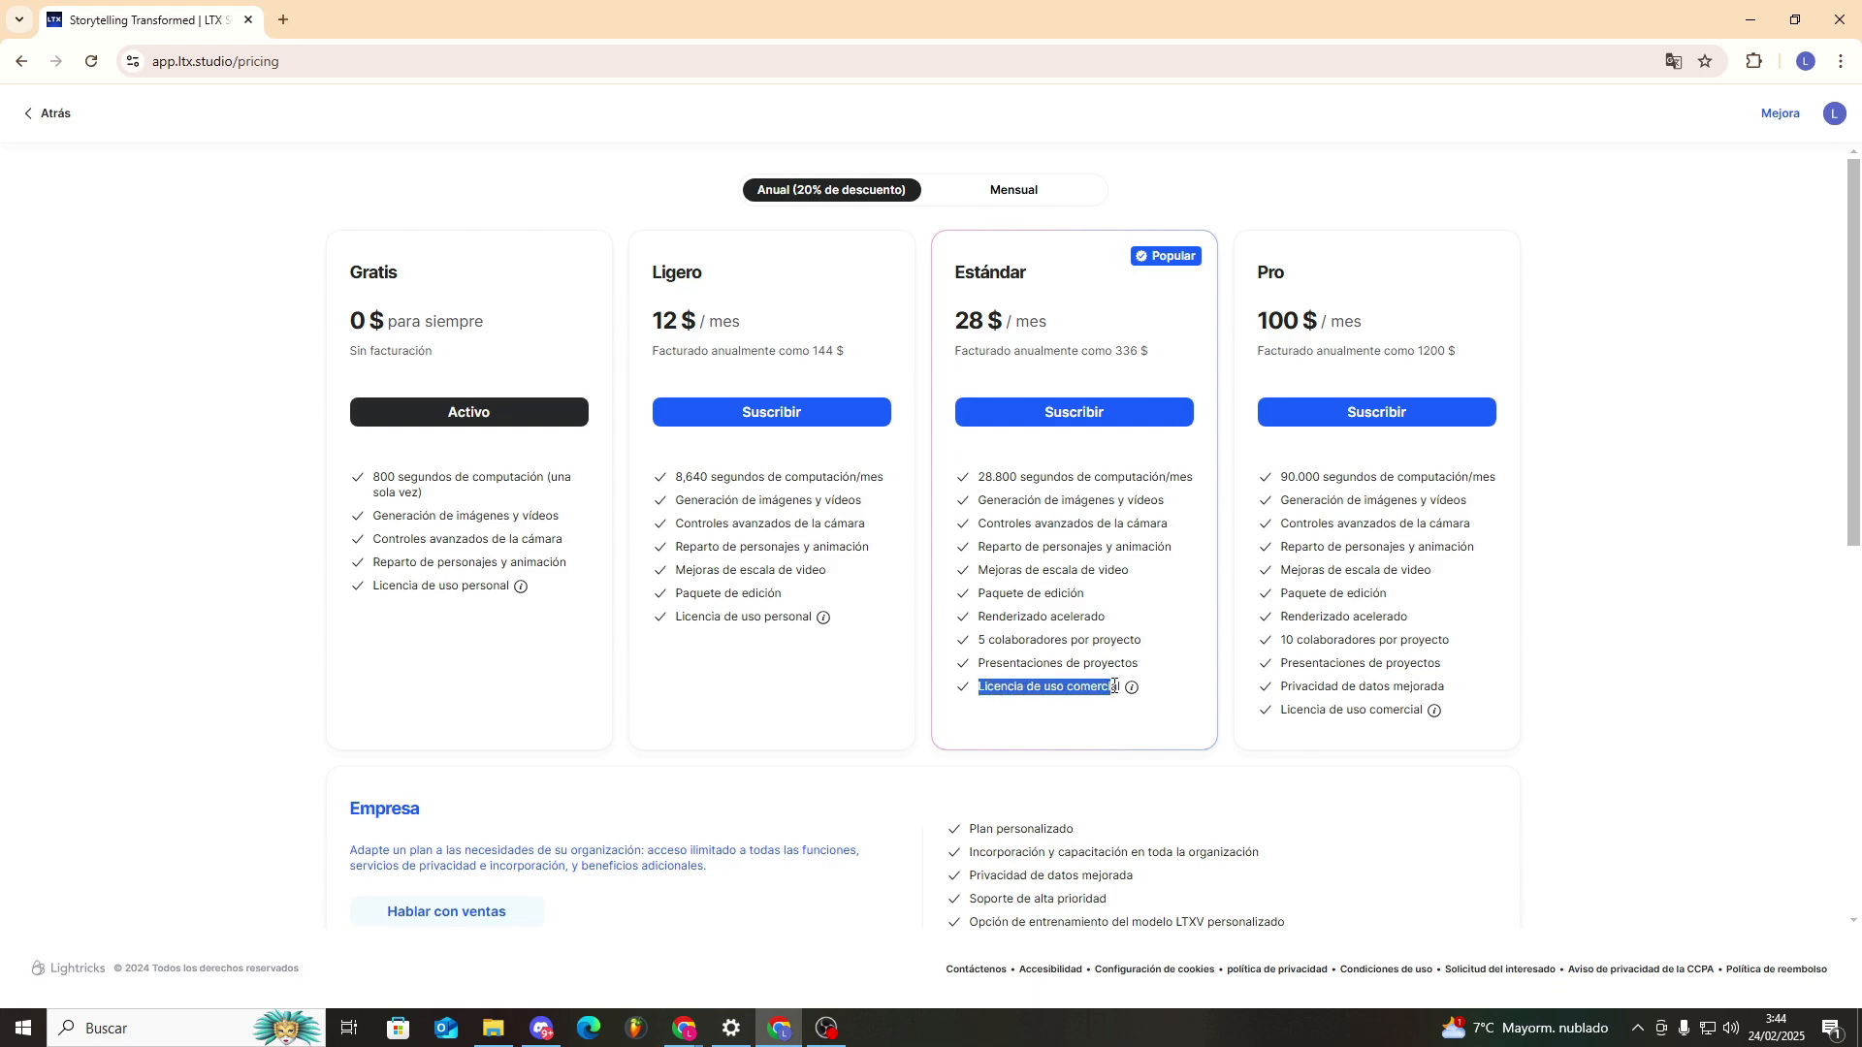
pyautogui.moveTo(1261, 310)
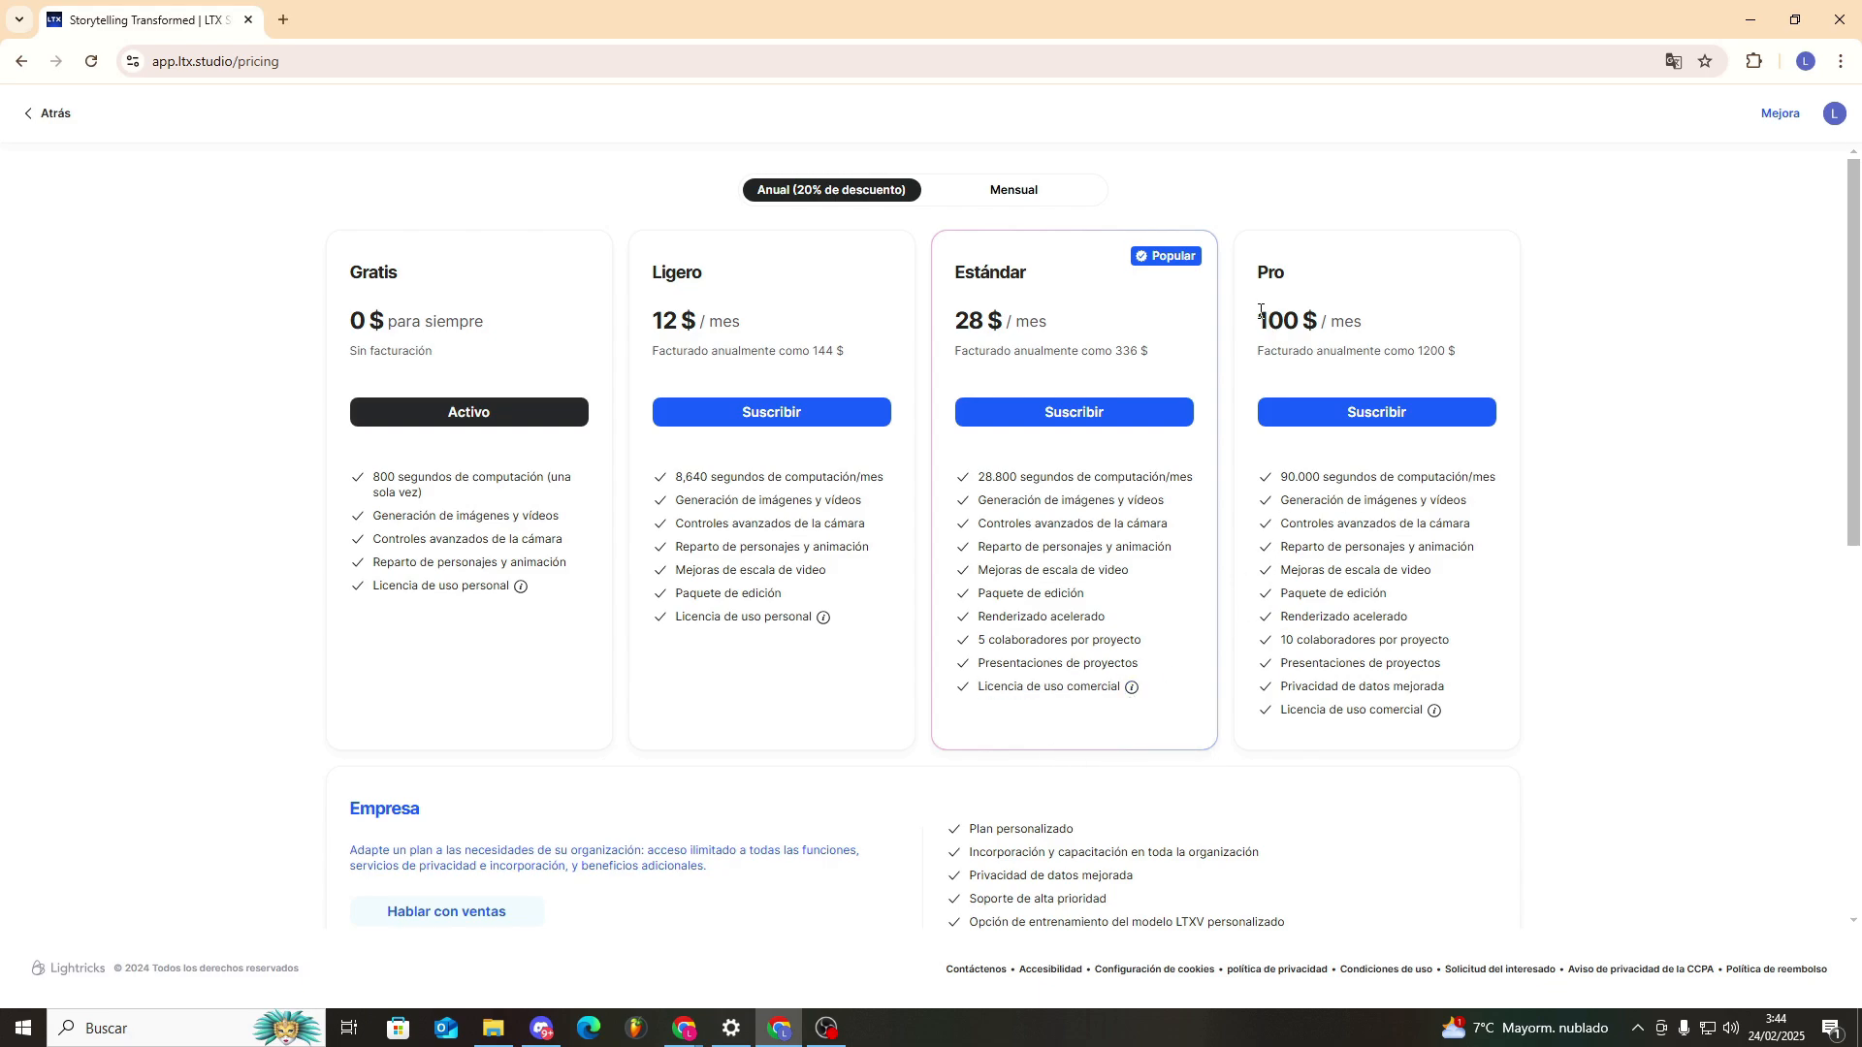
# Highlight the Pro plan name and its '10 colaboradores por proyecto' feature.
pyautogui.doubleClick(1268, 272)
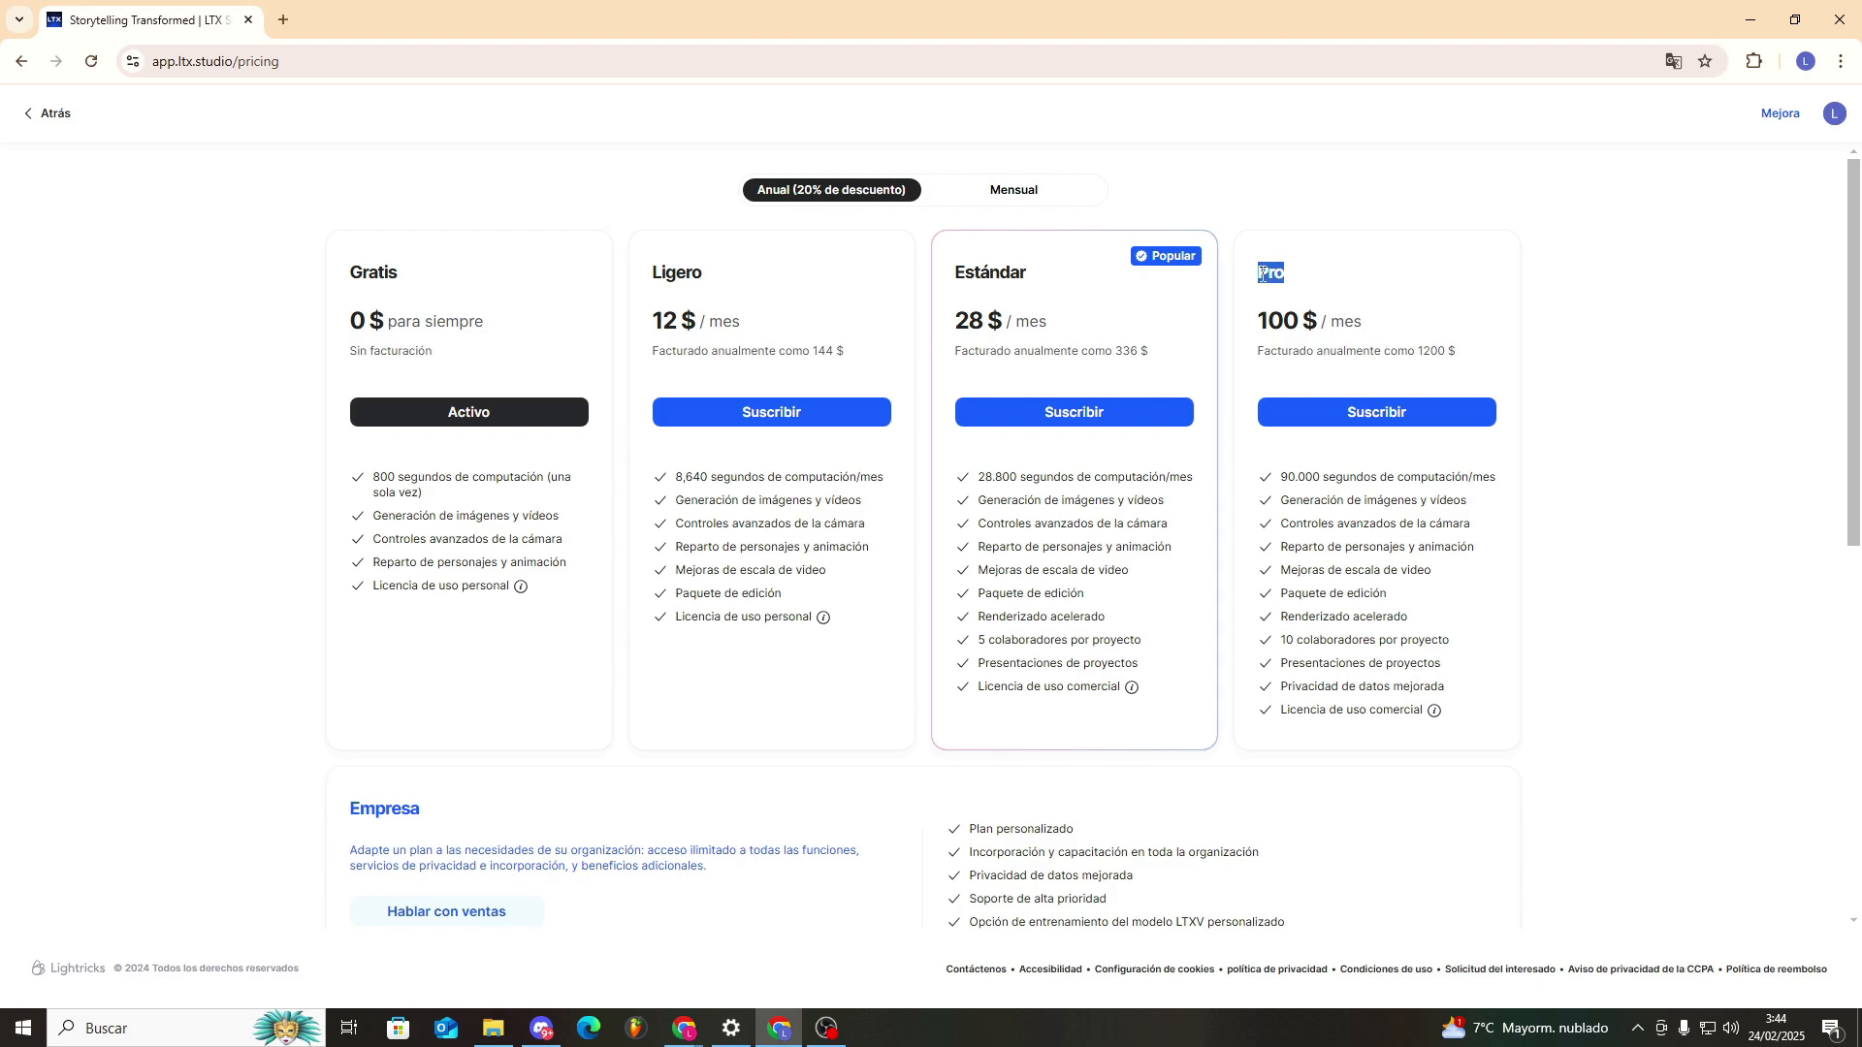
pyautogui.moveTo(1478, 412)
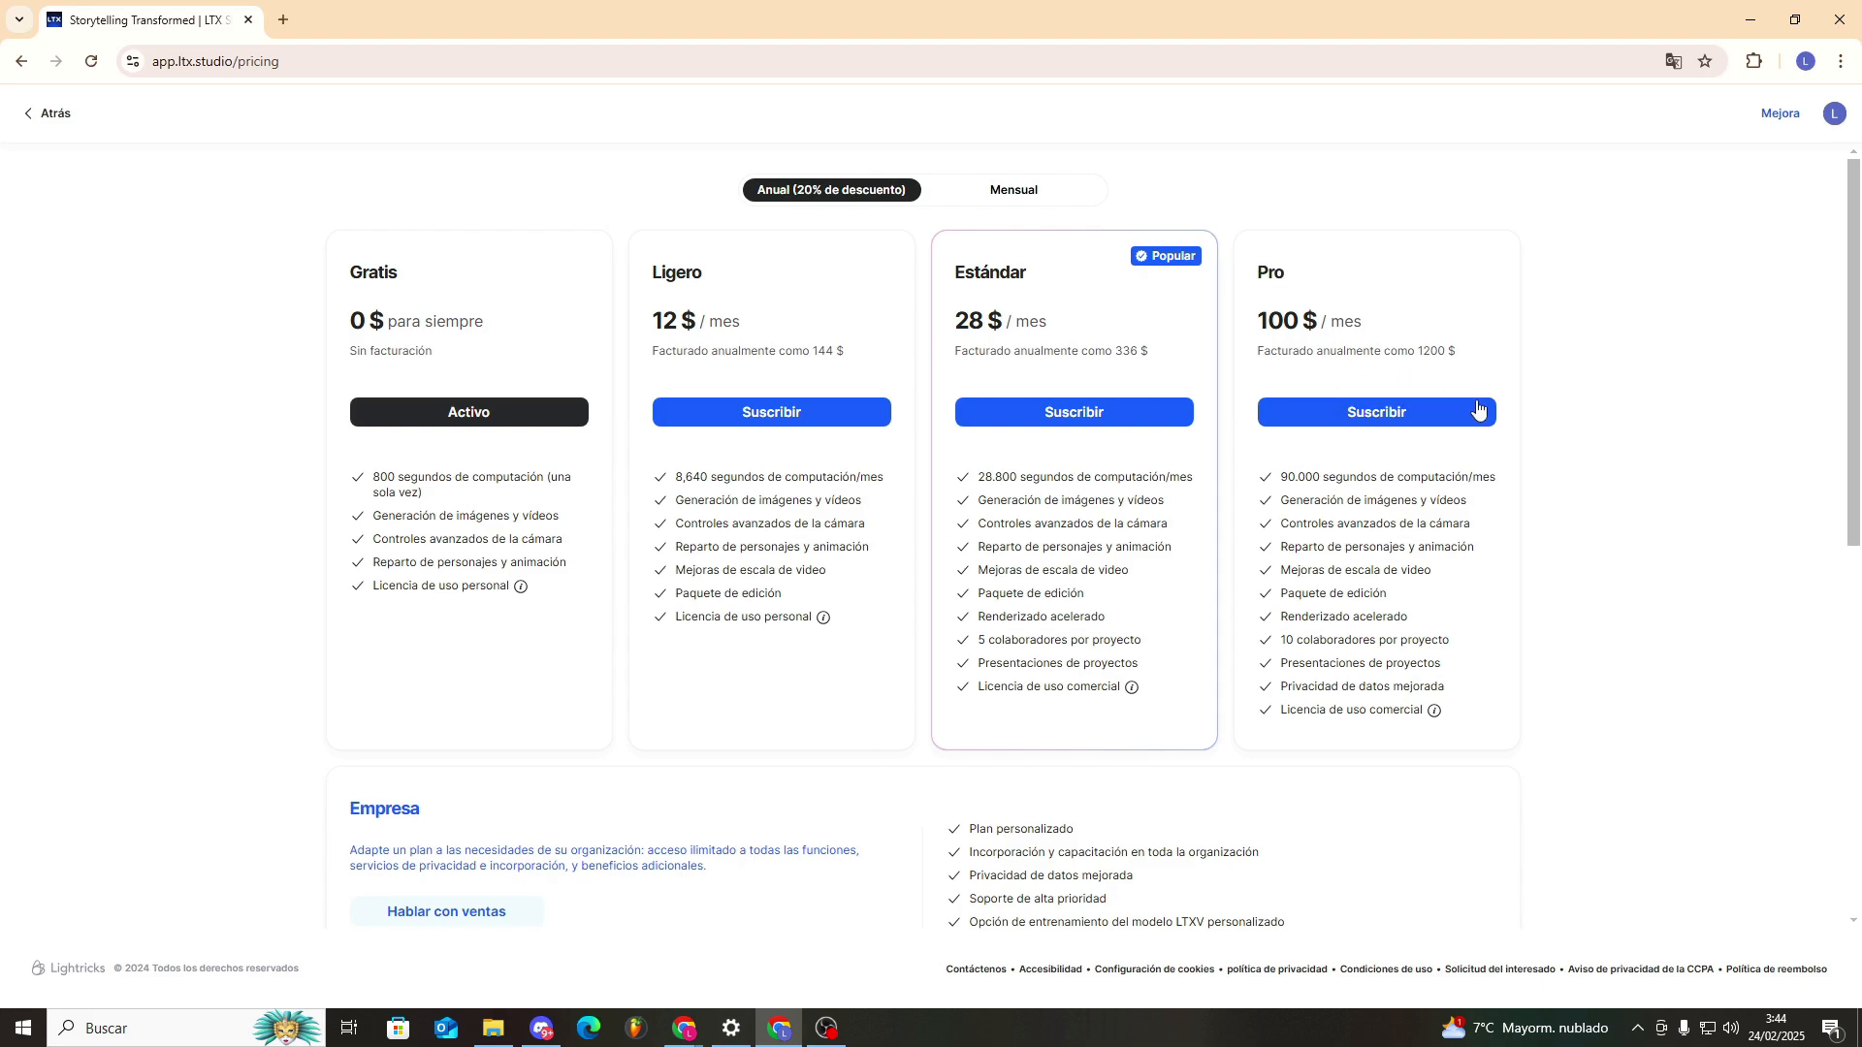
pyautogui.scroll(-3)
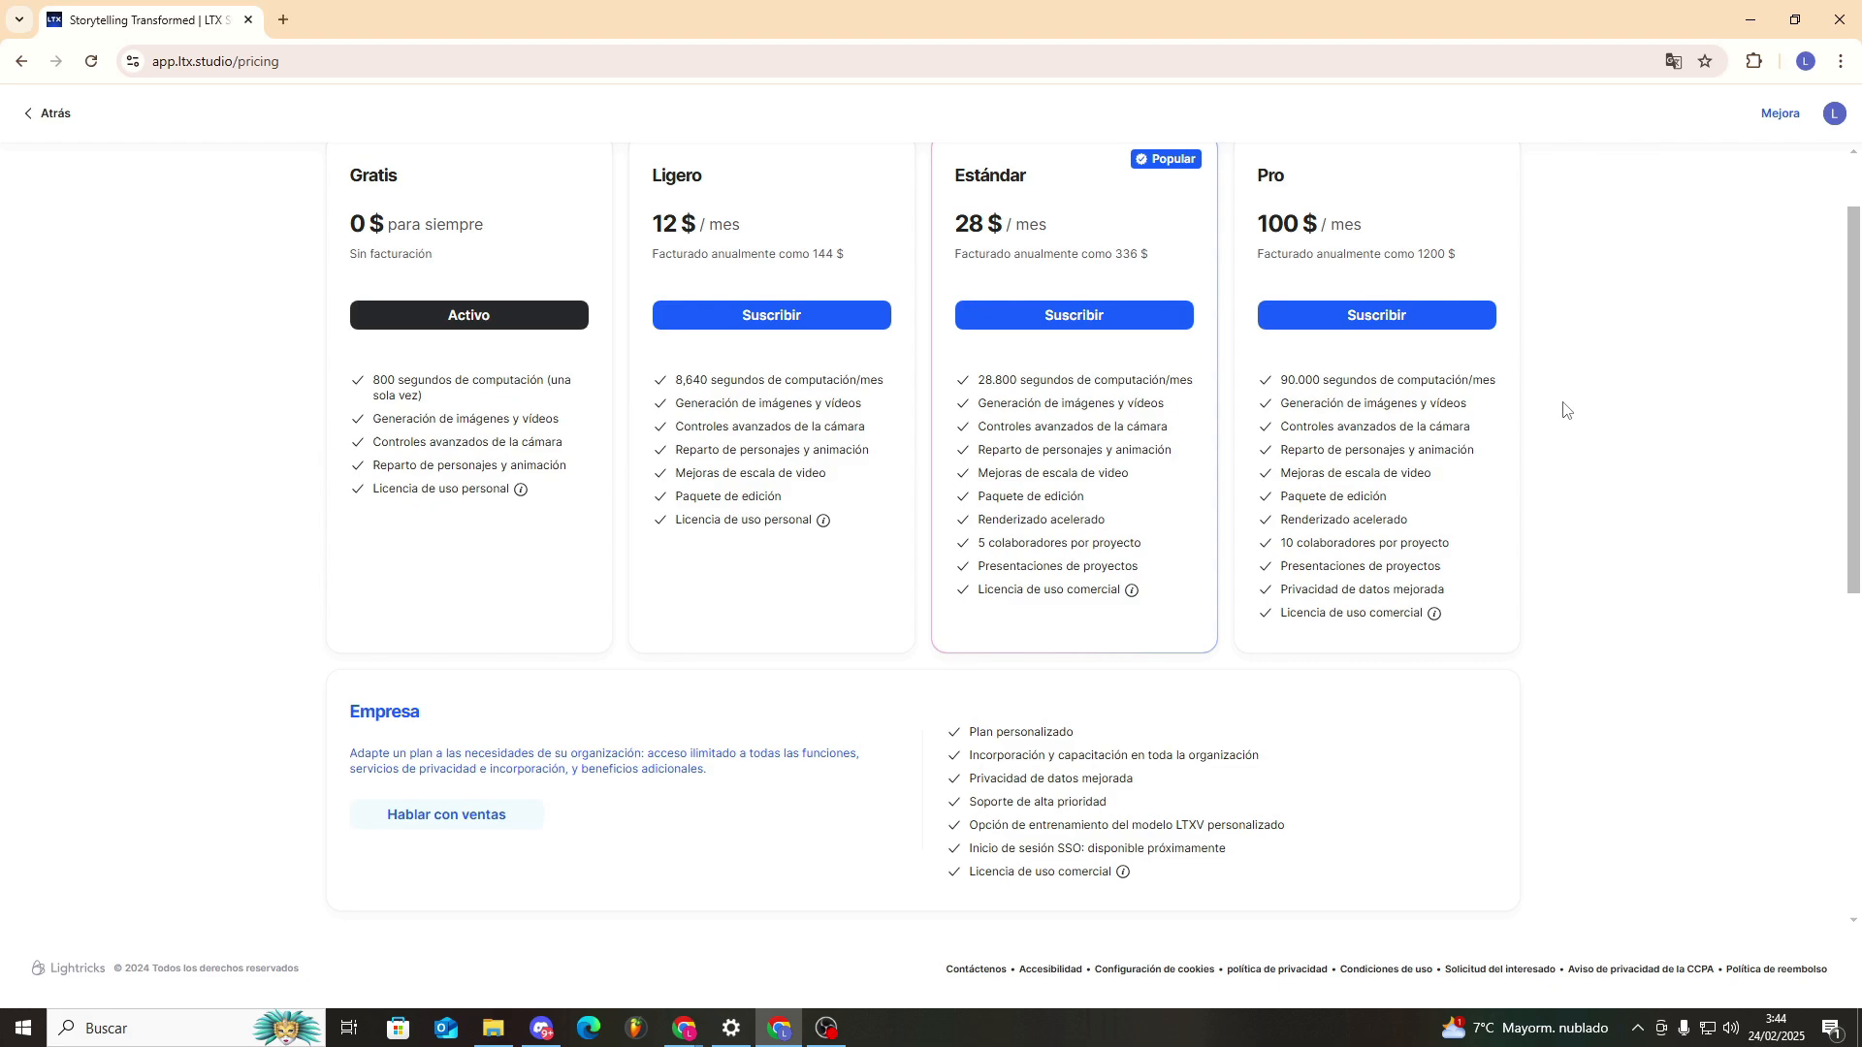
pyautogui.scroll(-3)
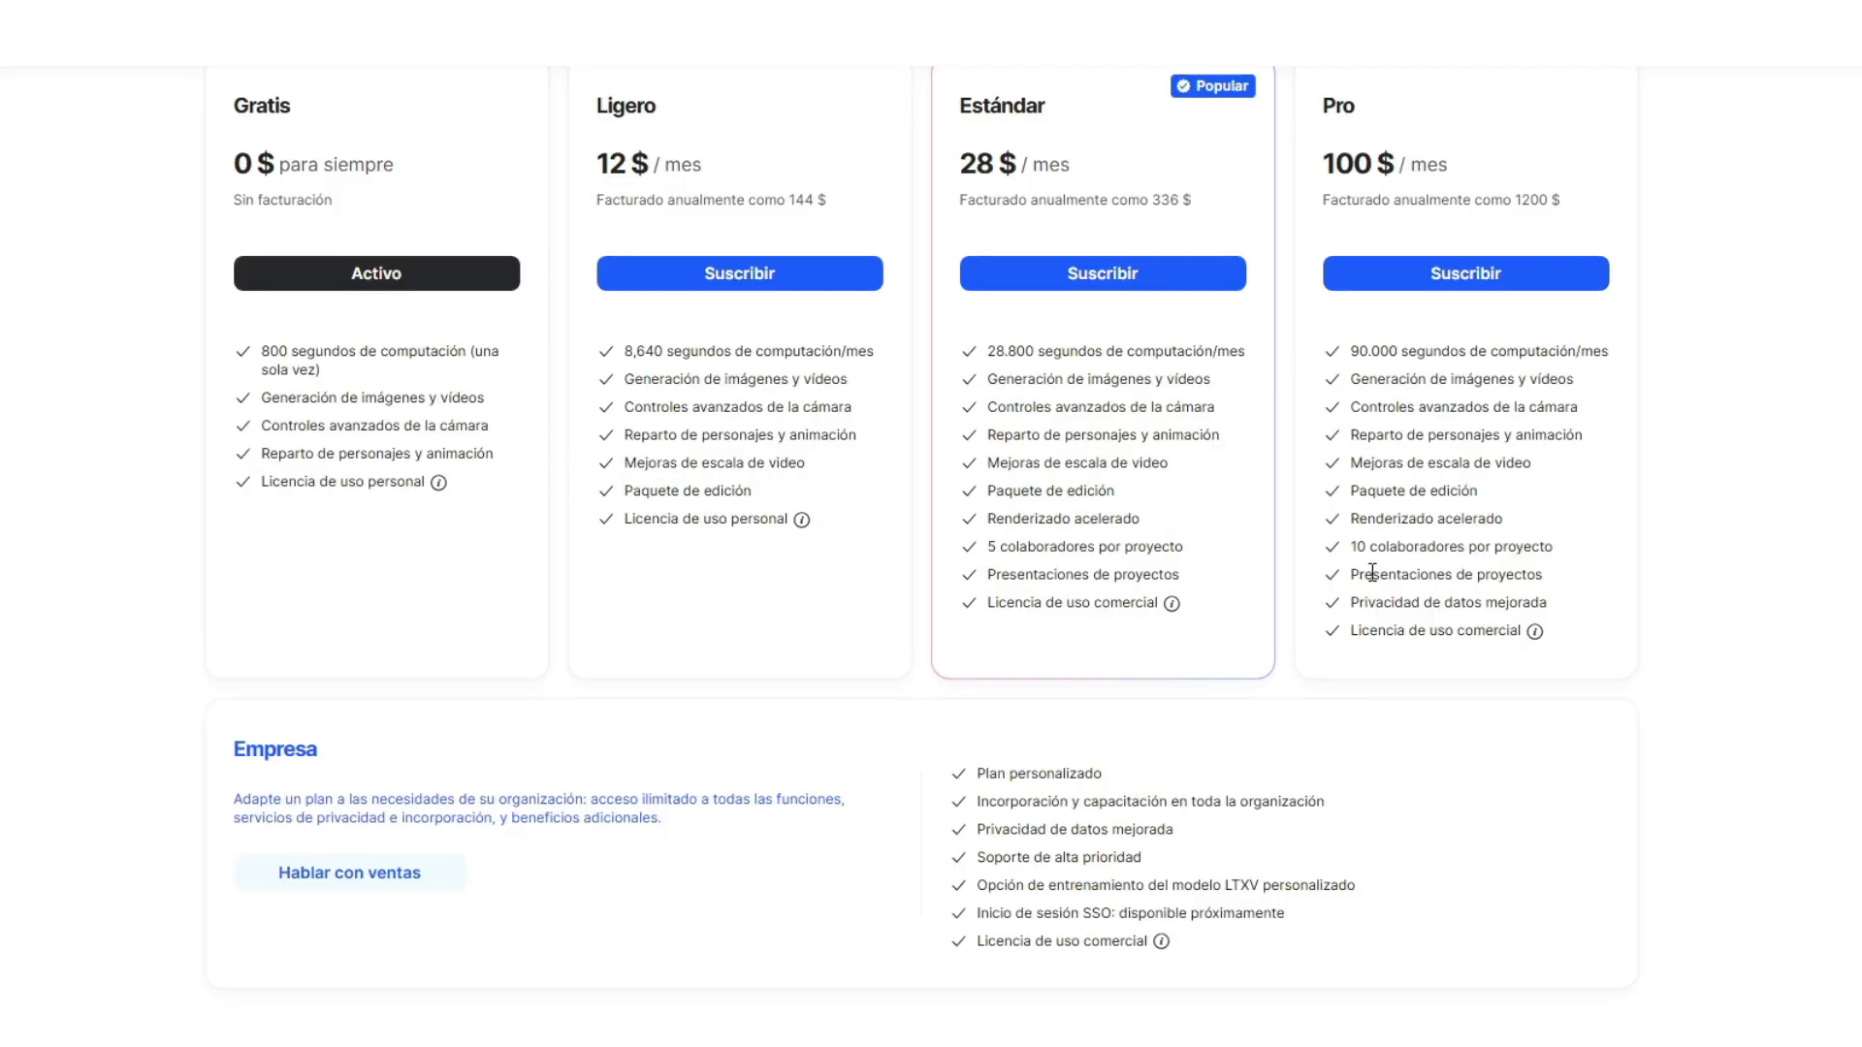
pyautogui.doubleClick(1357, 547)
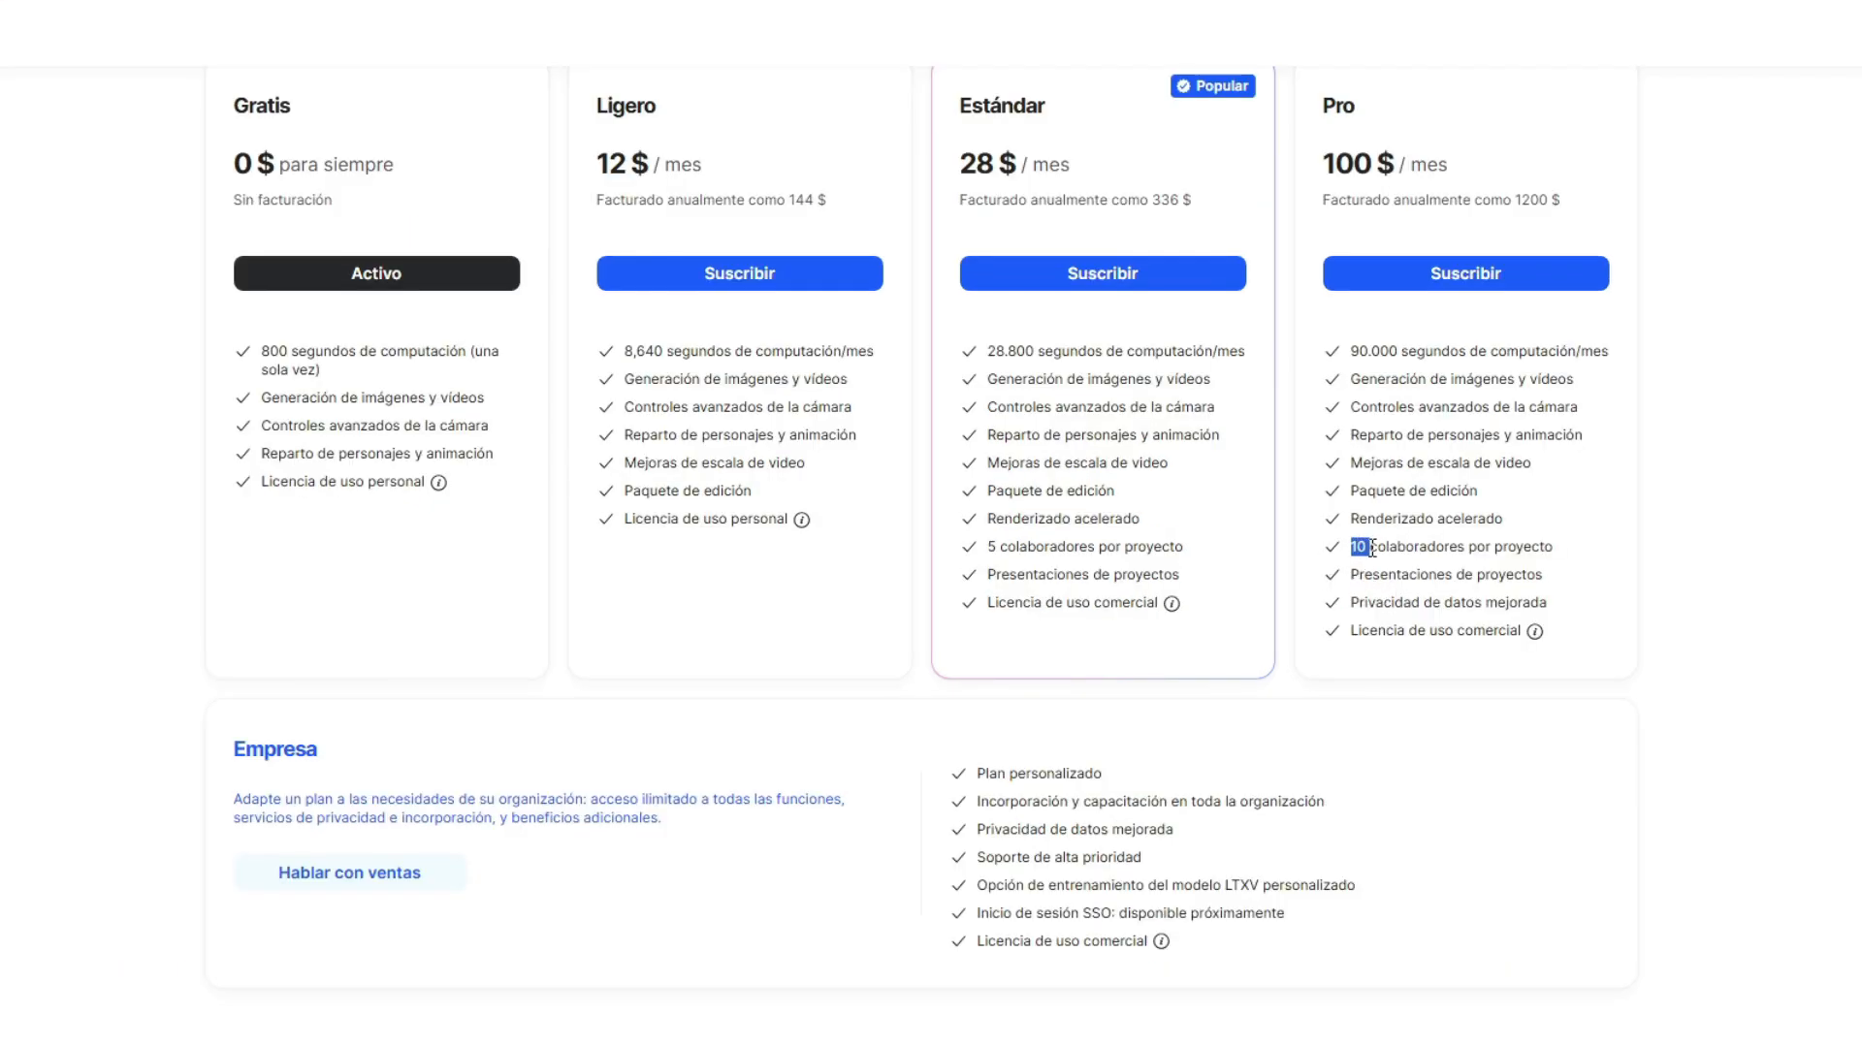
pyautogui.scroll(-3)
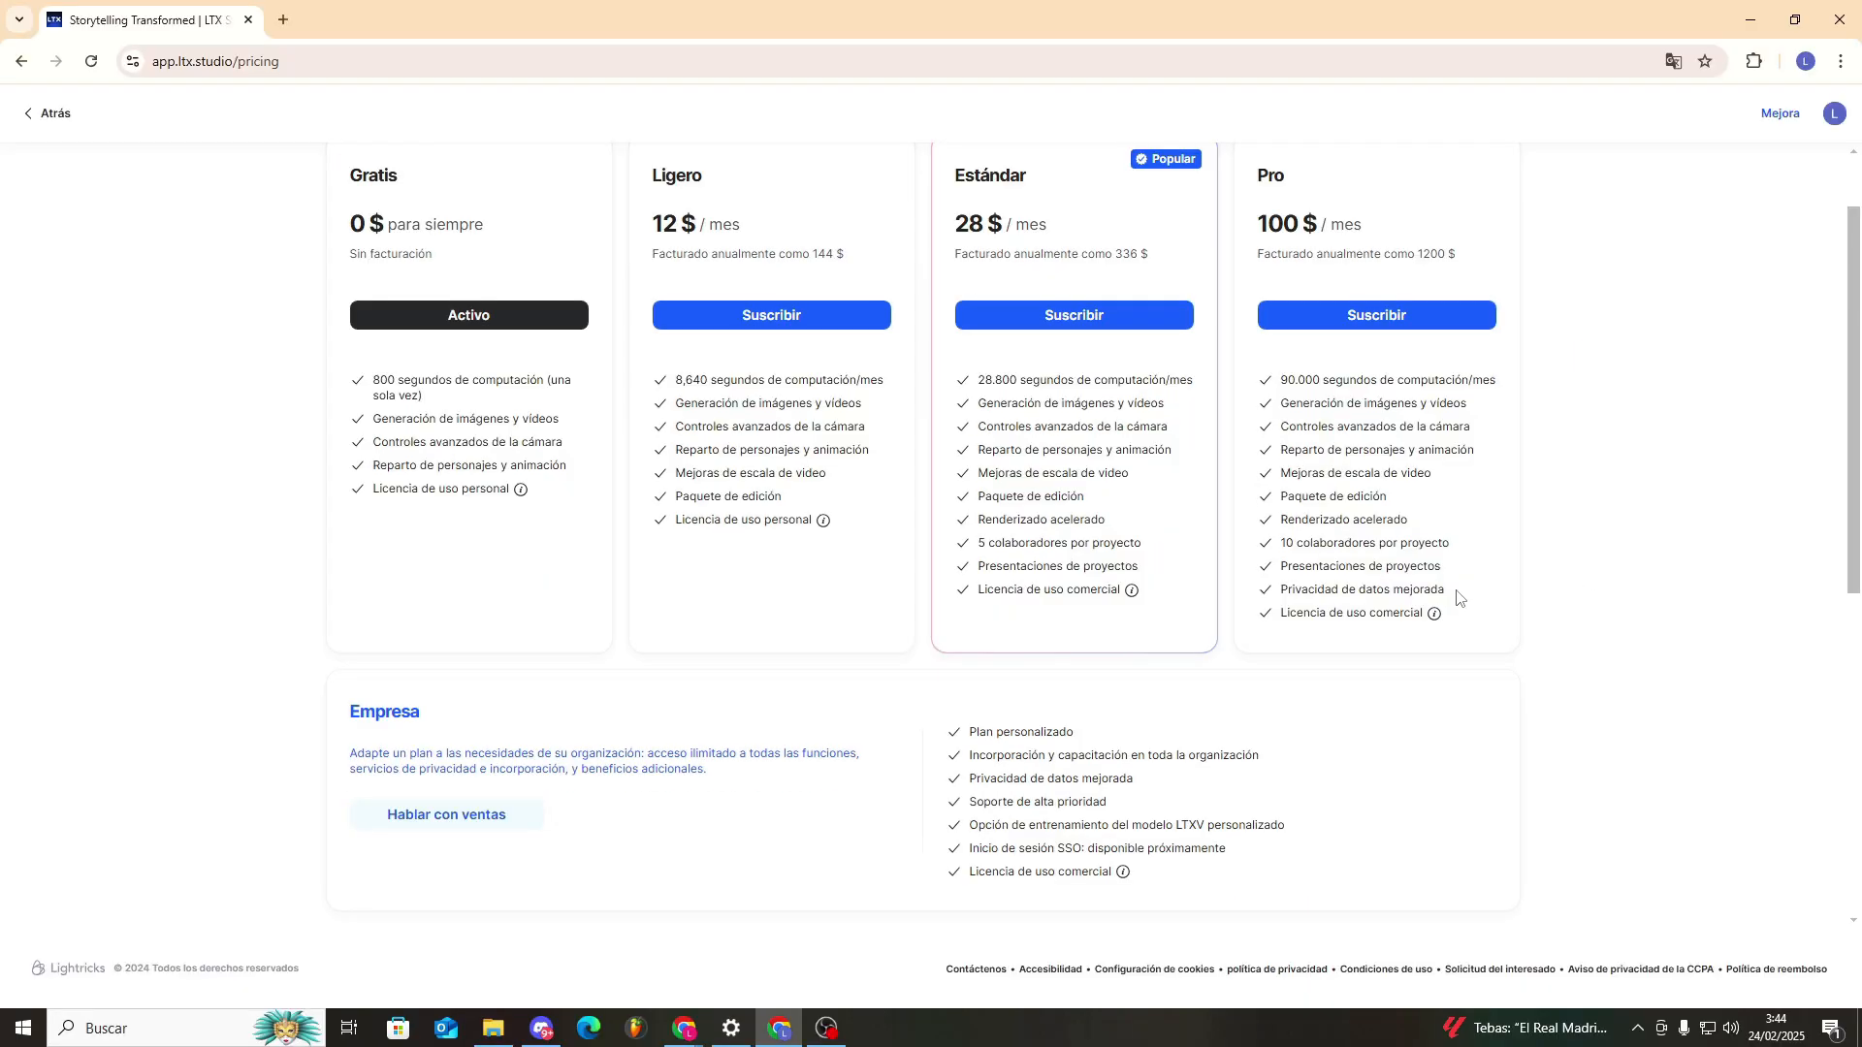
pyautogui.moveTo(1449, 542)
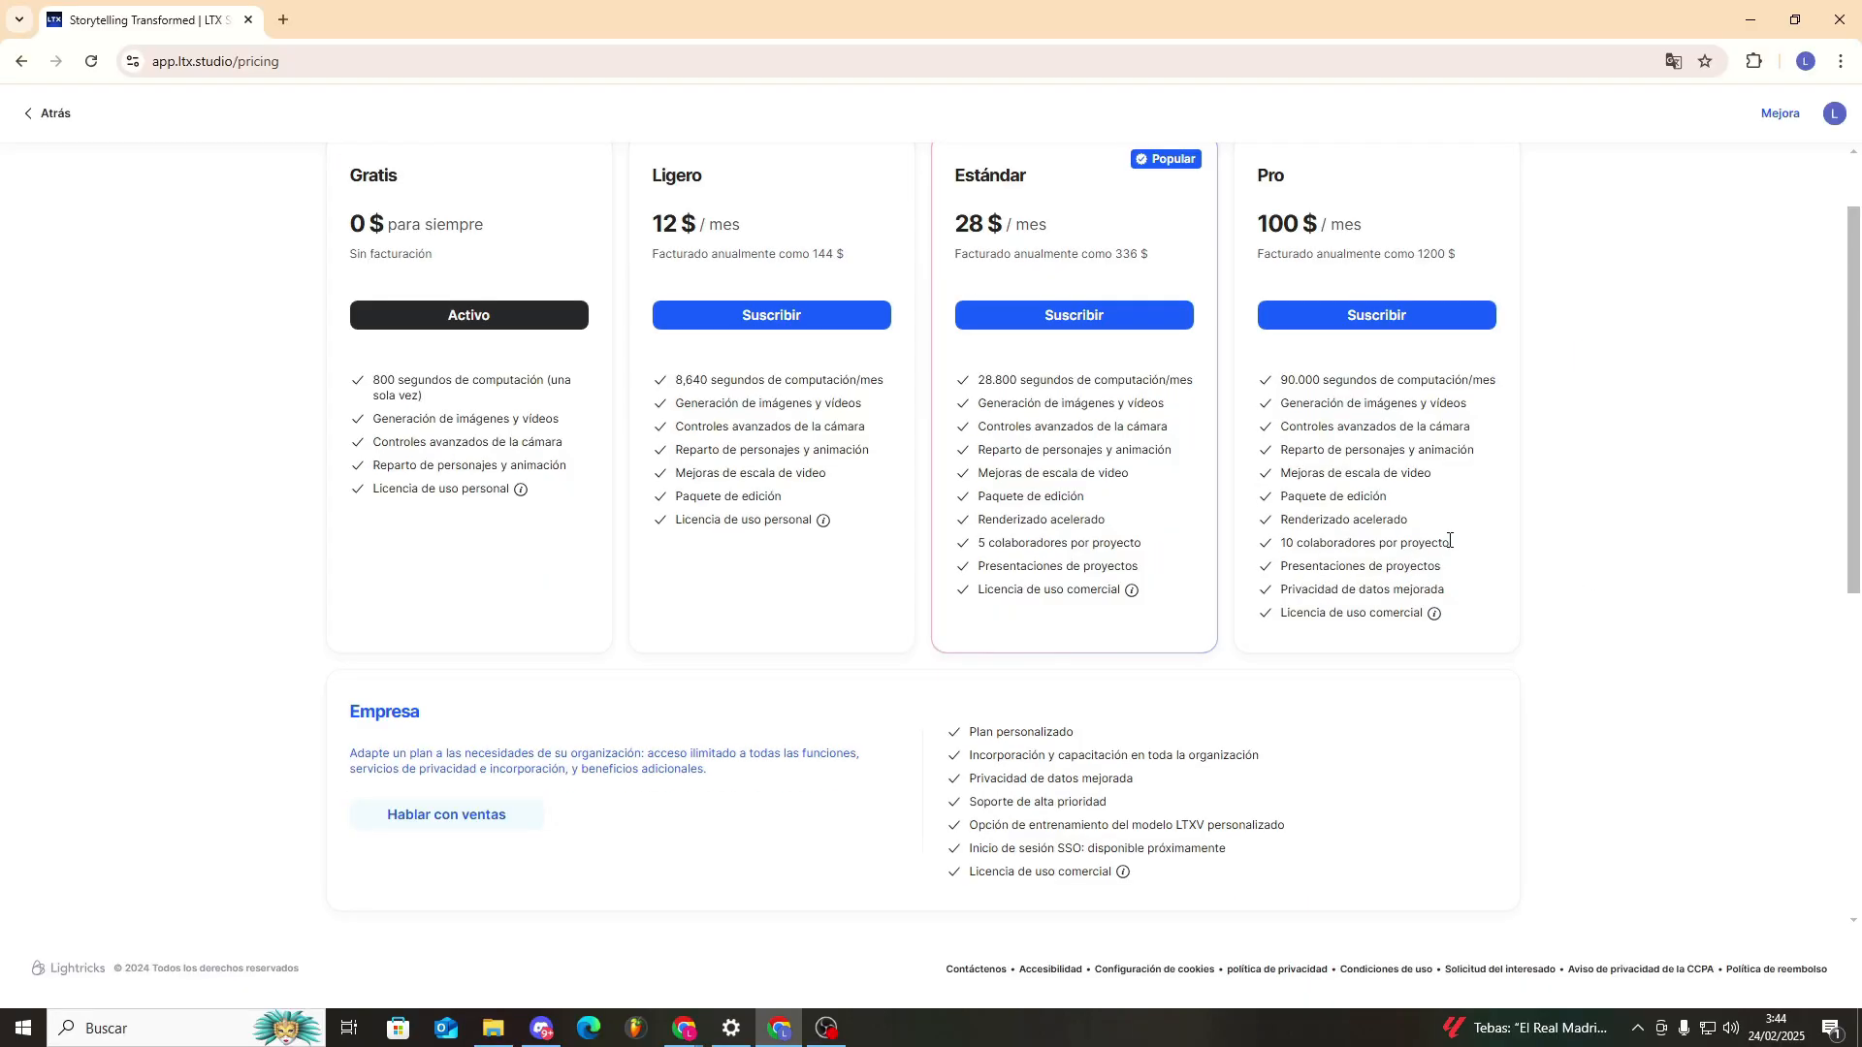
# Scroll through the Empresa features and FAQ, ending back at the four plan cards.
pyautogui.scroll(3)
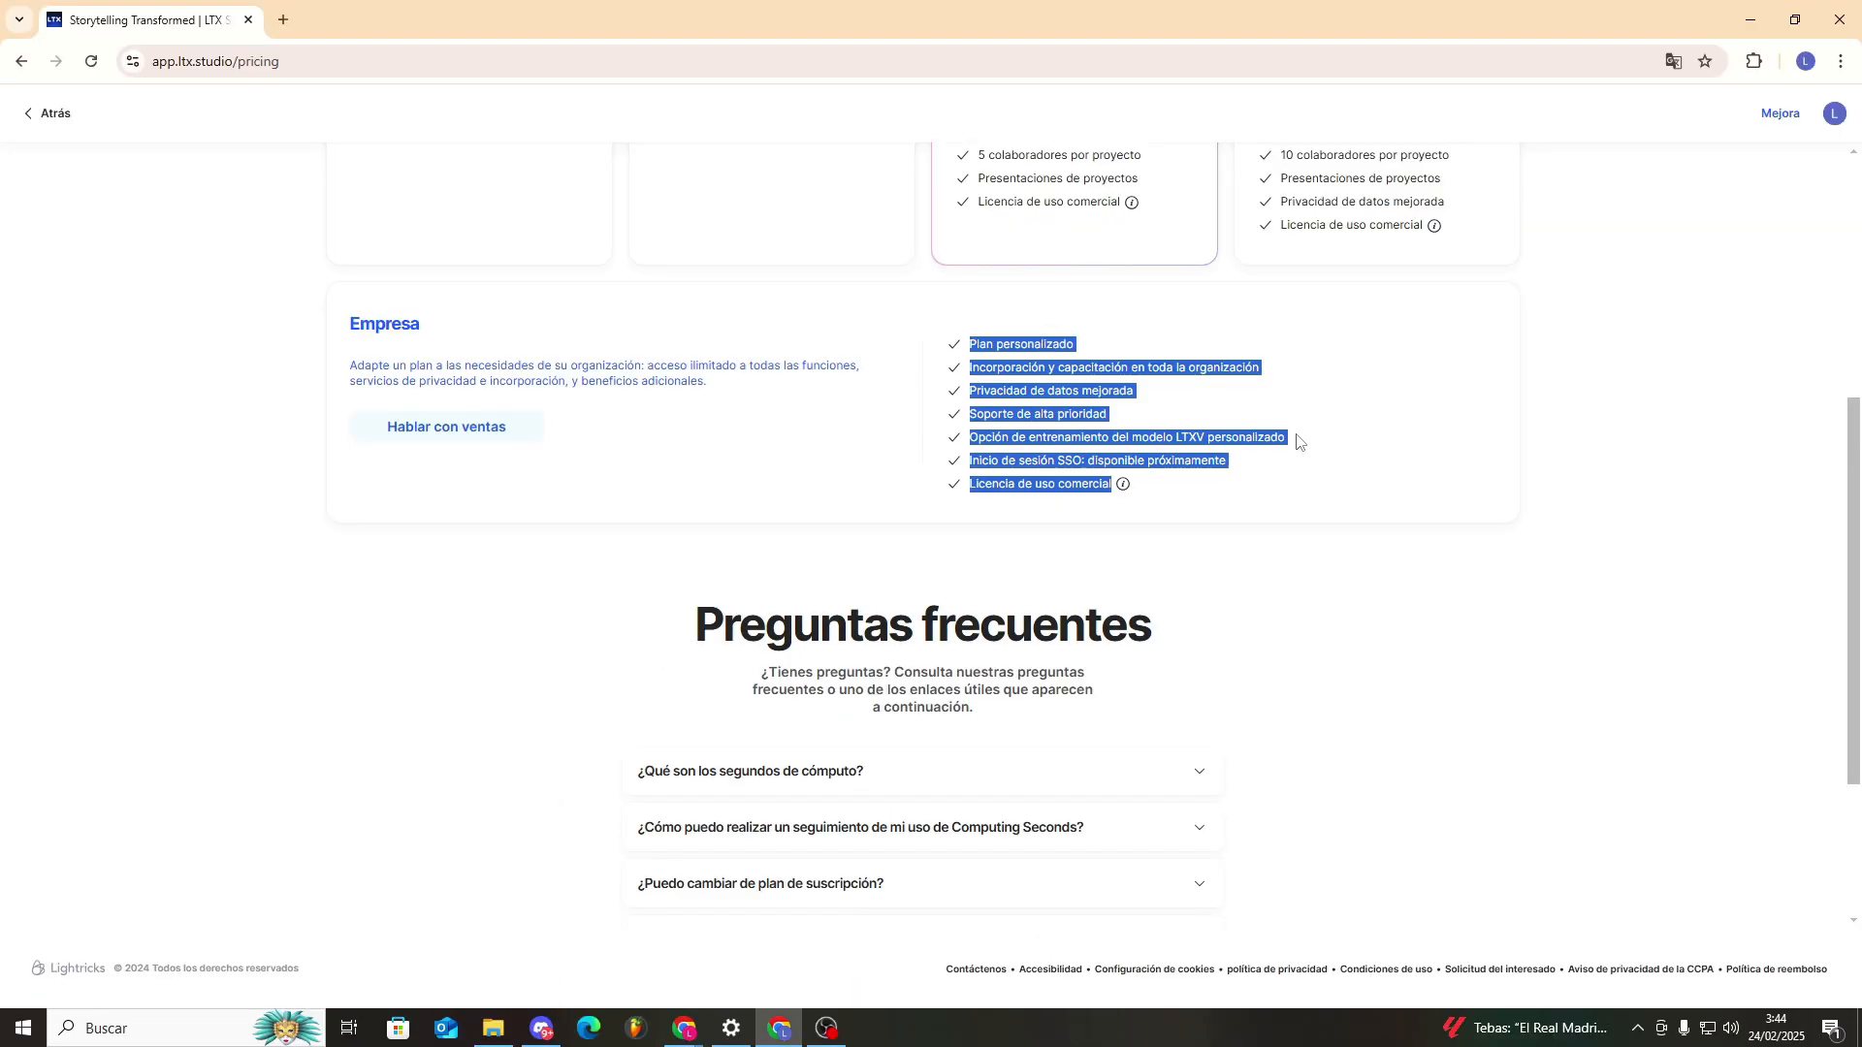
pyautogui.scroll(3)
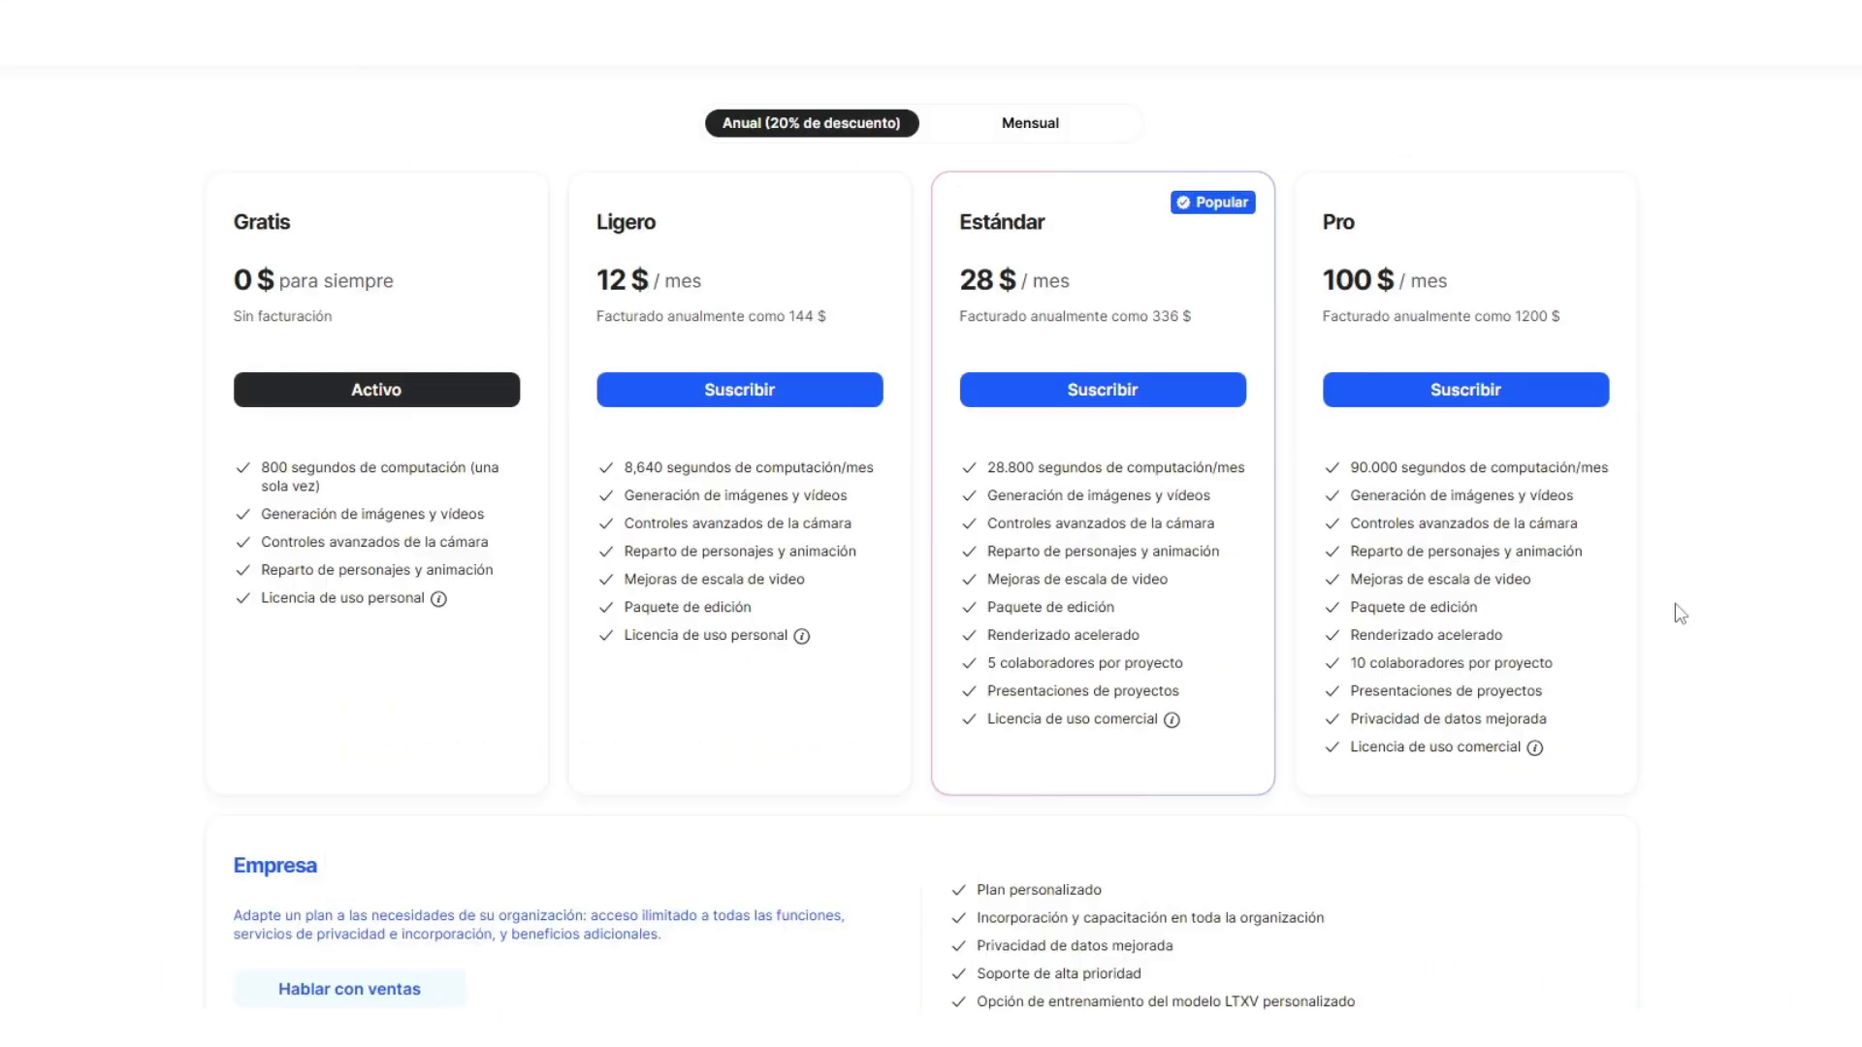
pyautogui.moveTo(1721, 609)
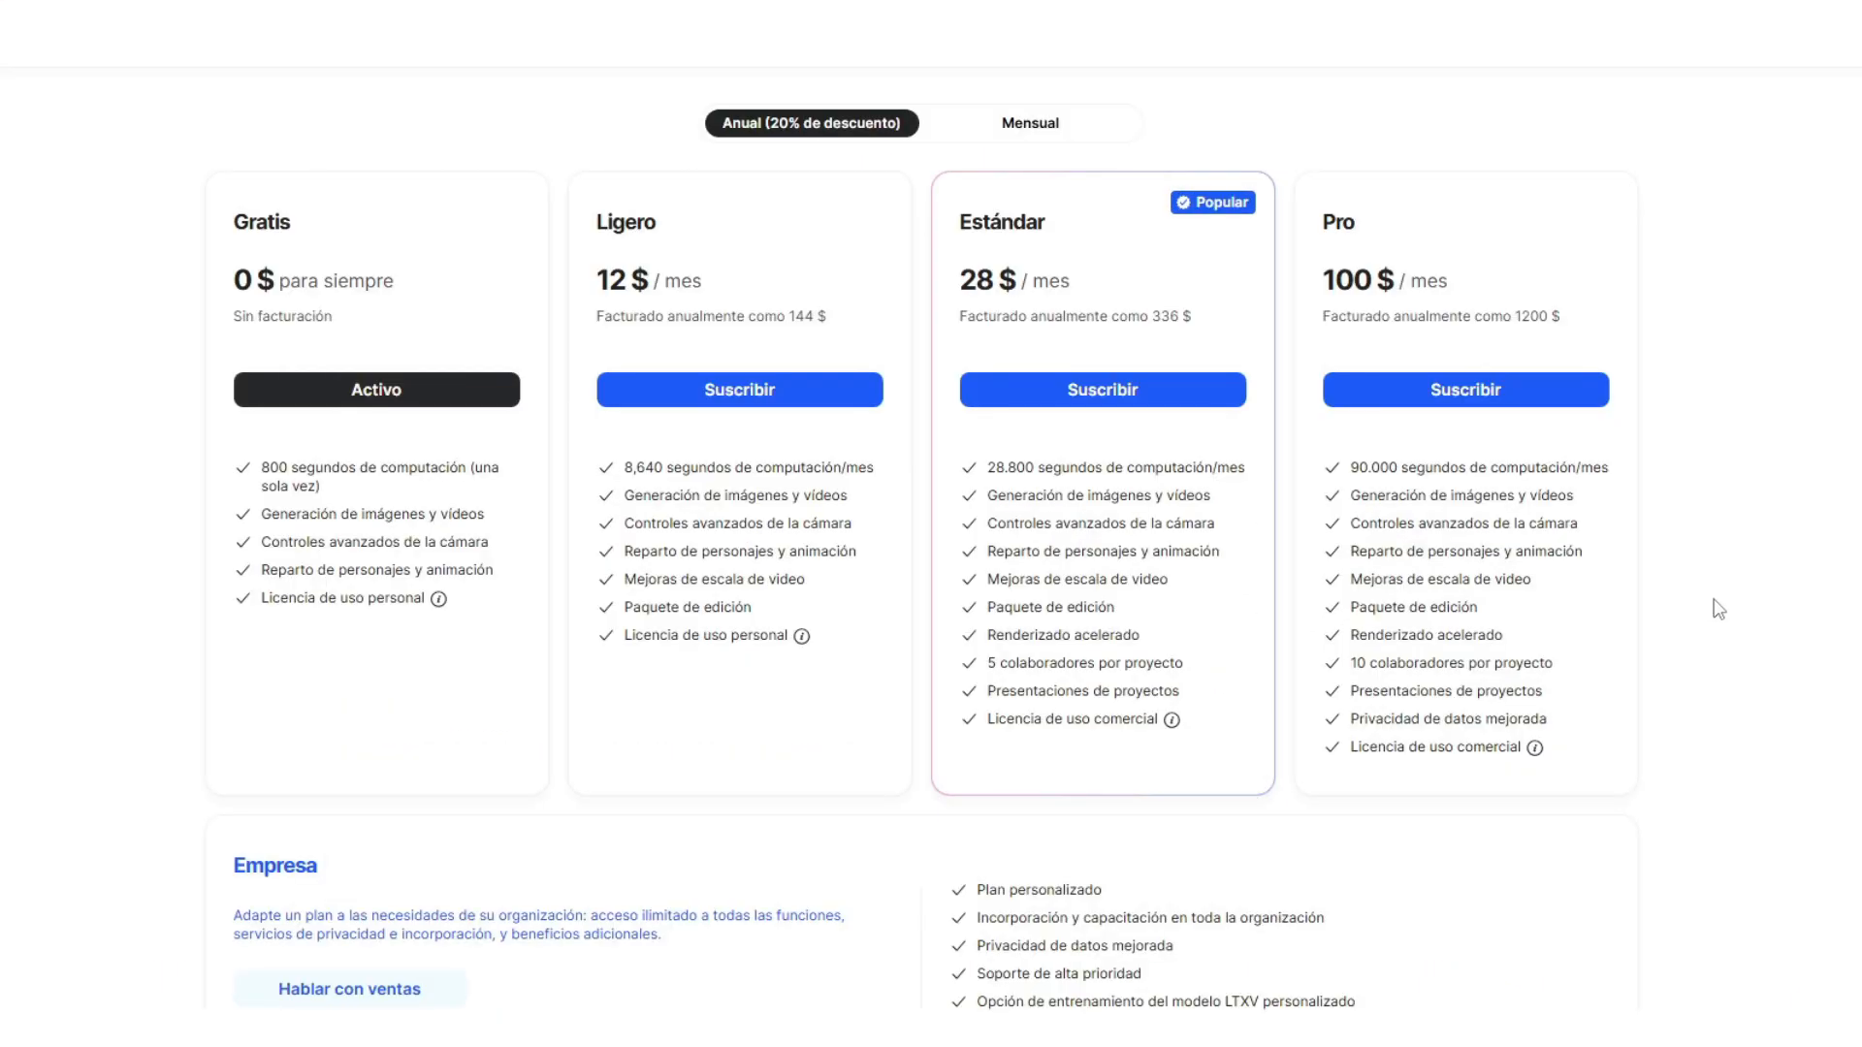
pyautogui.scroll(-3)
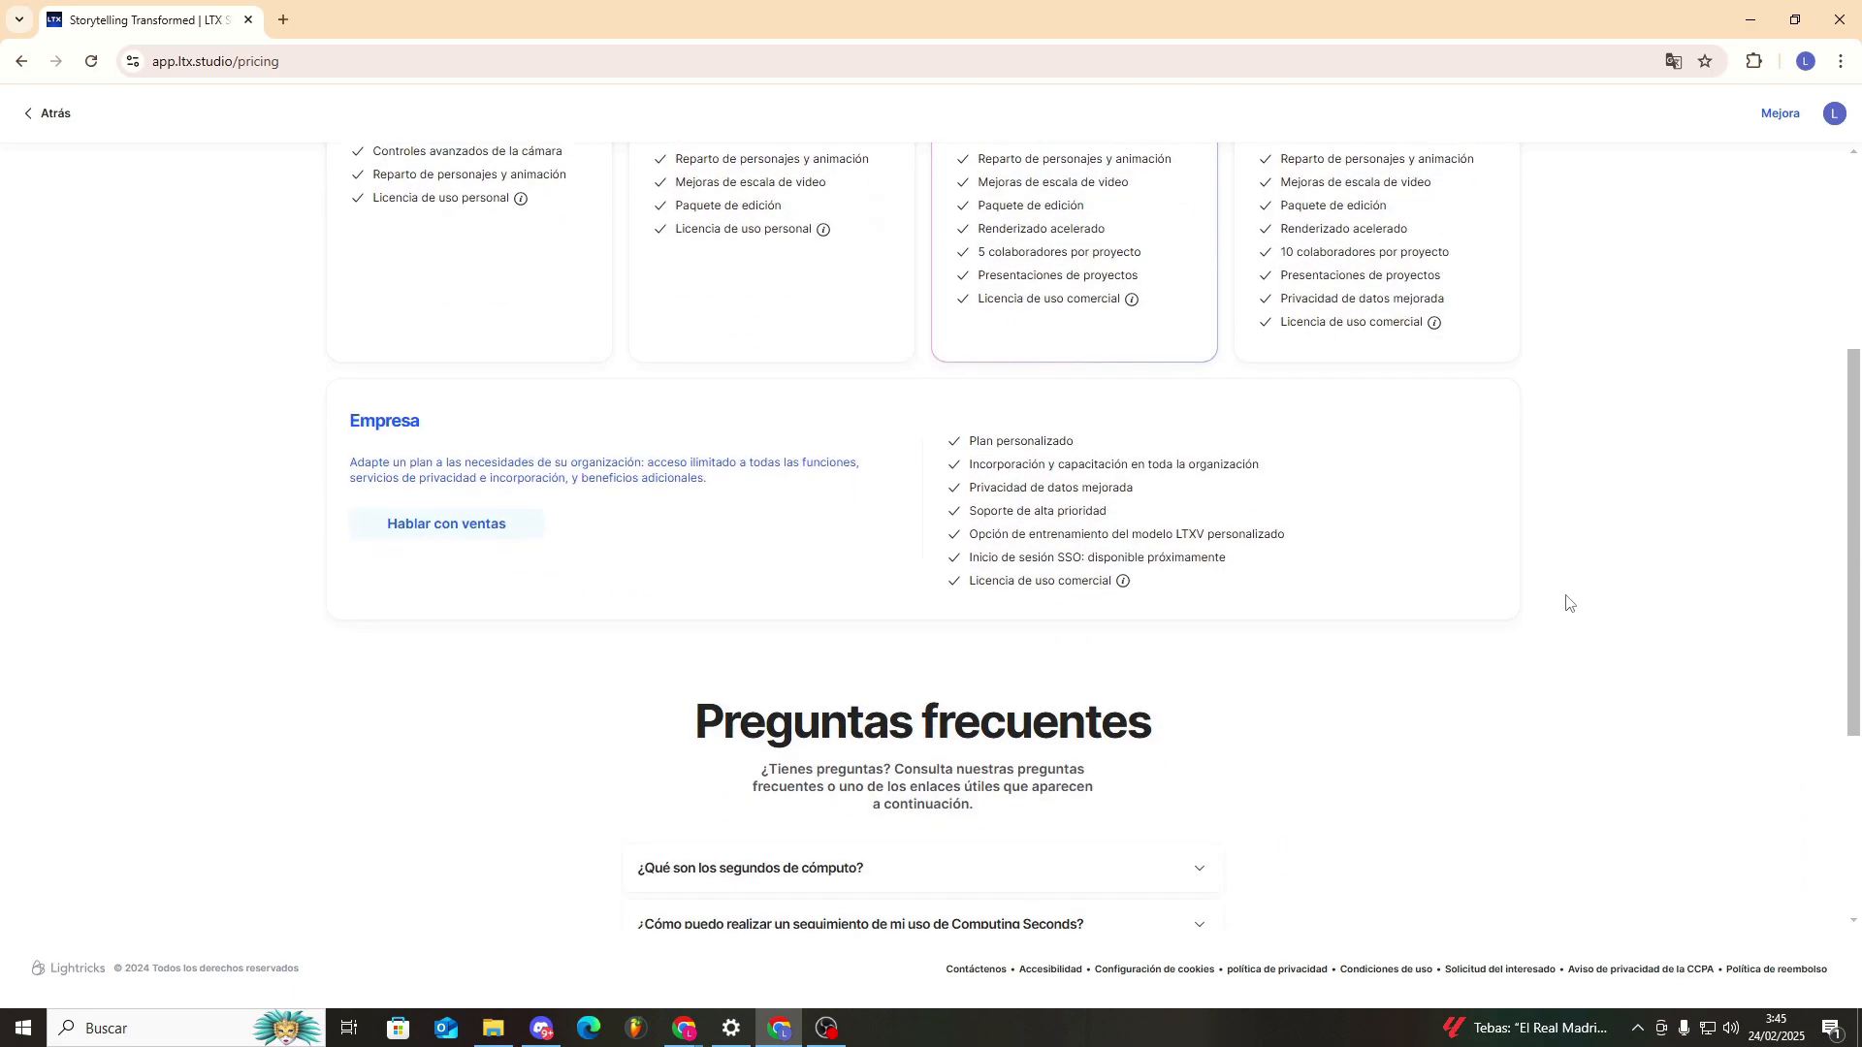
pyautogui.moveTo(1199, 600)
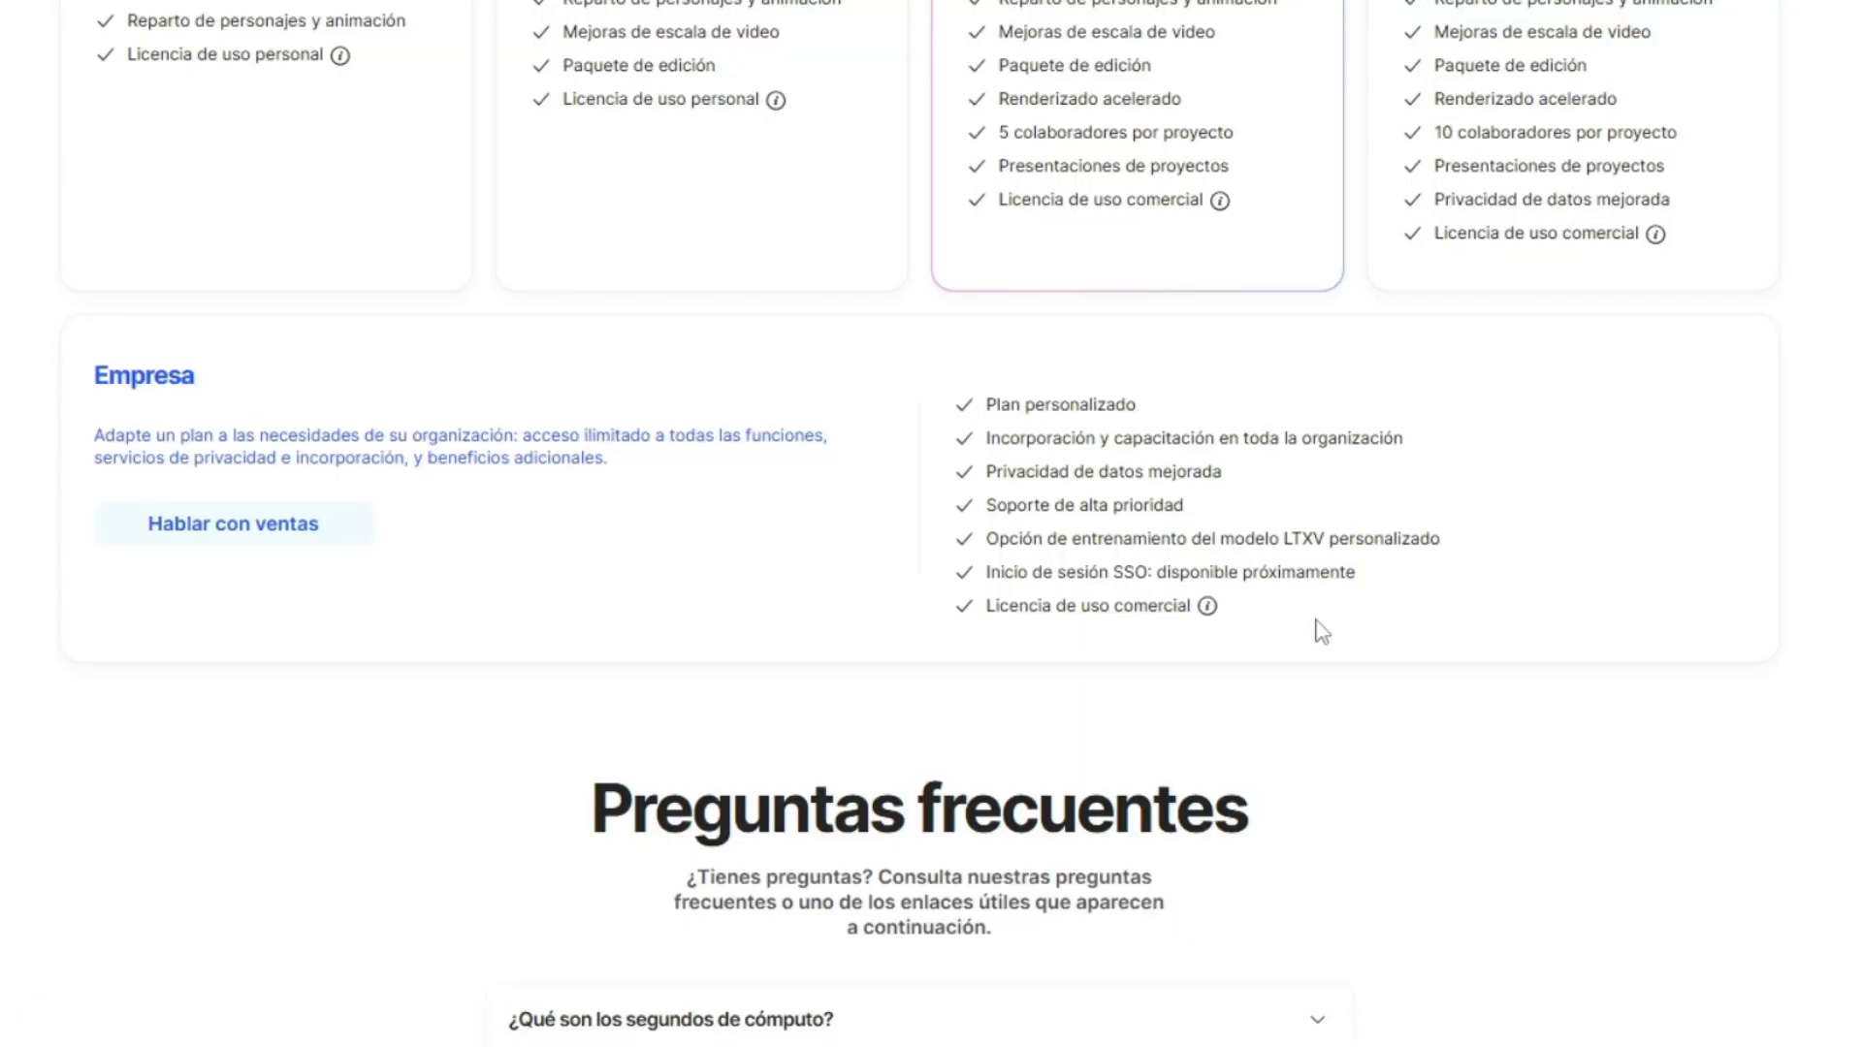
pyautogui.scroll(3)
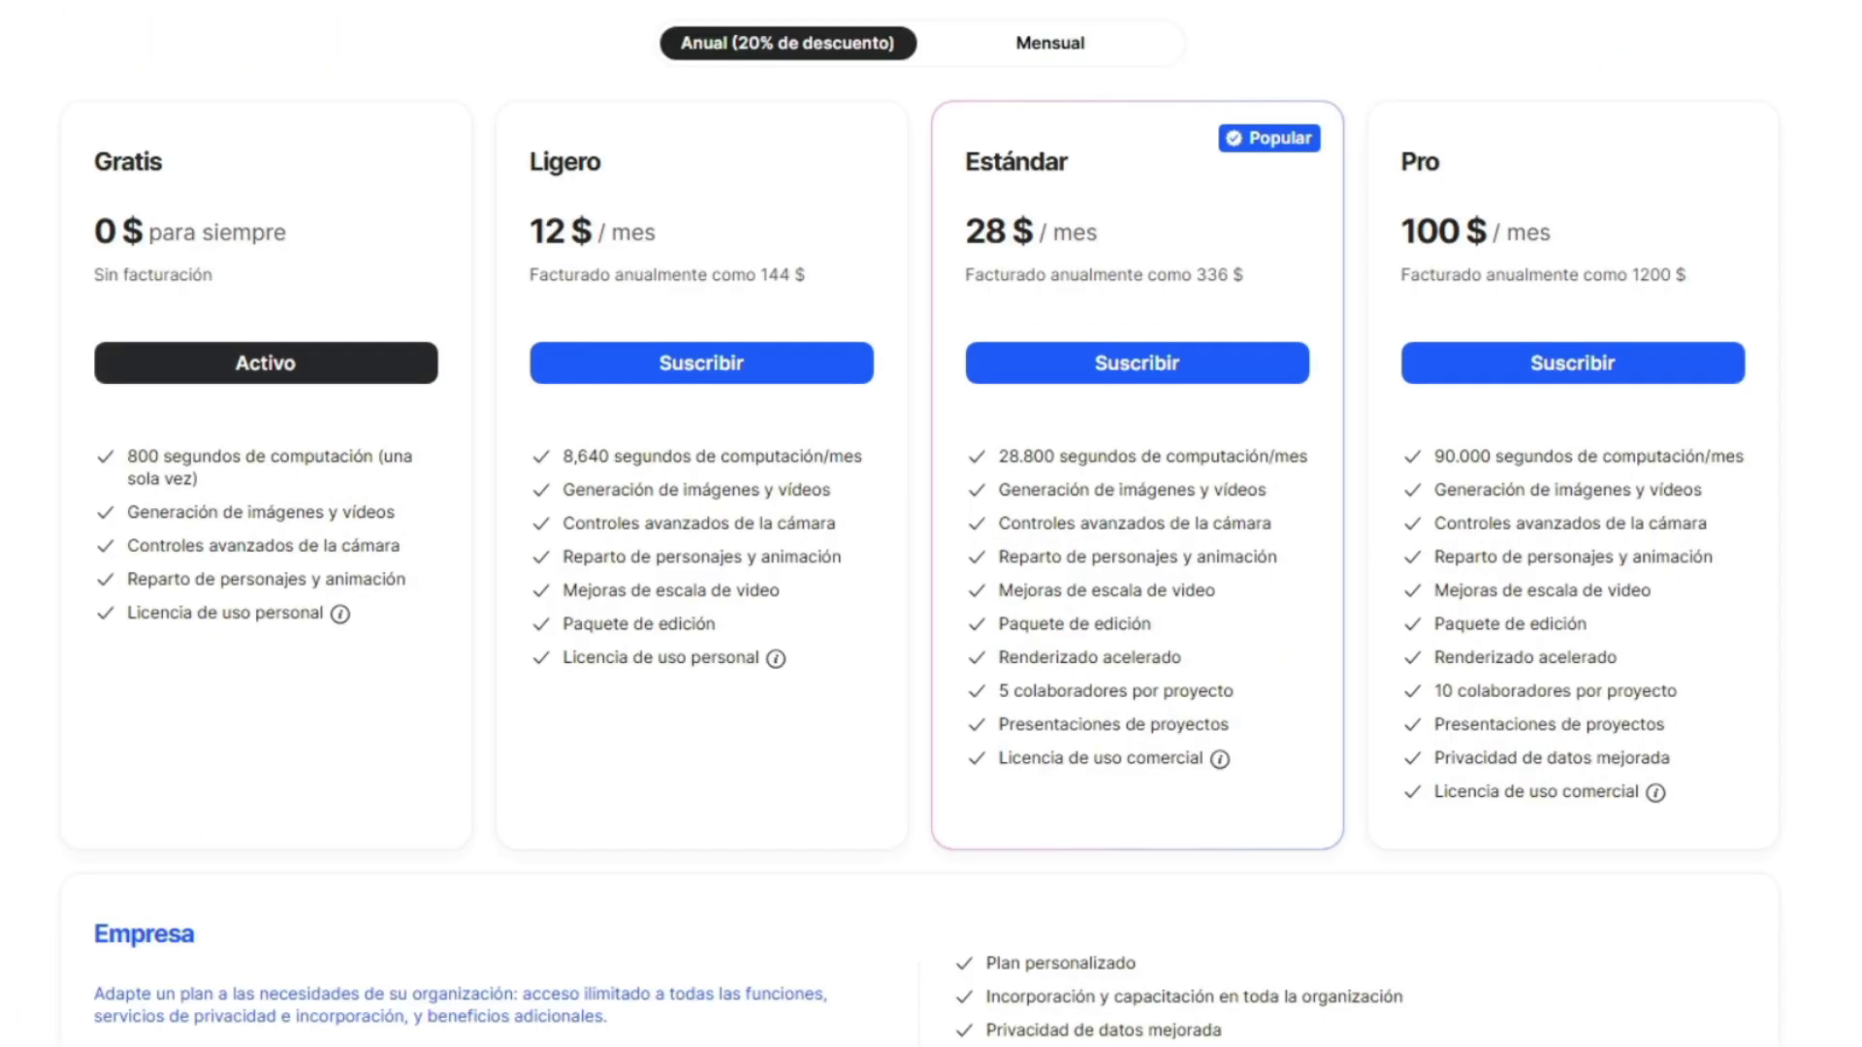